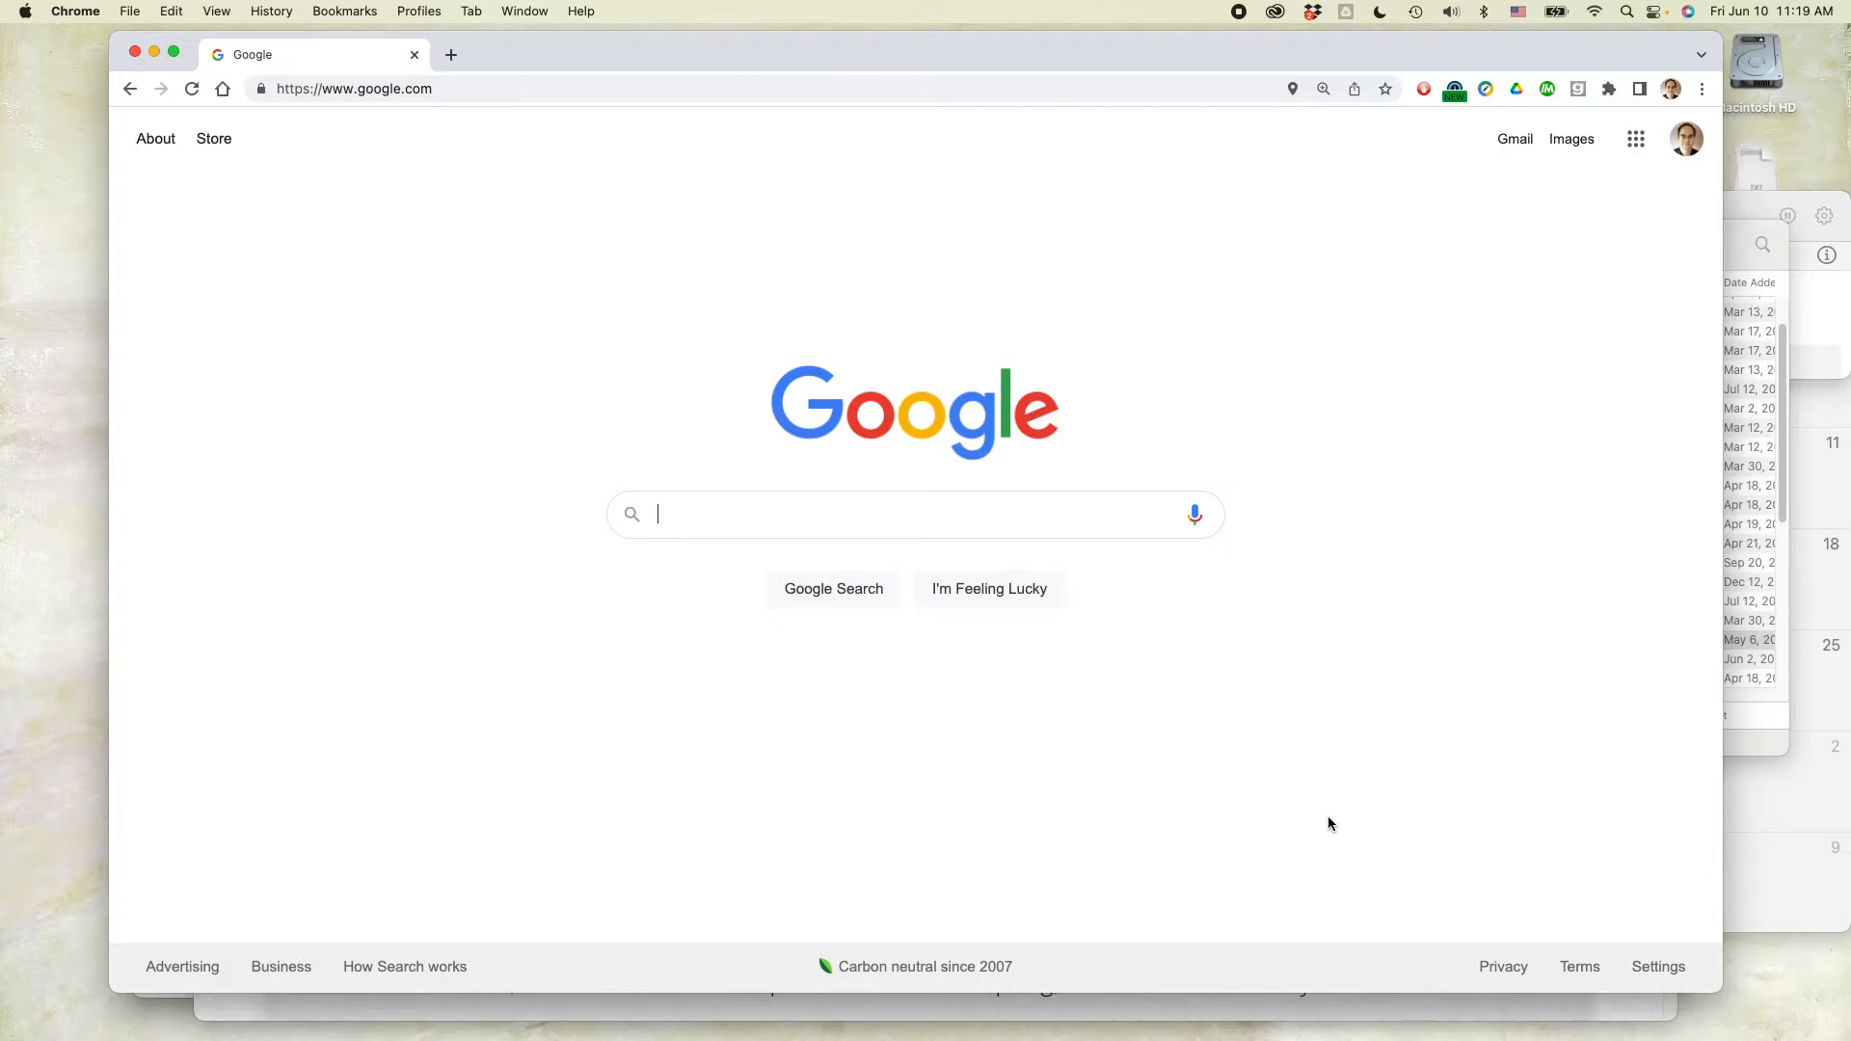
mouse_move(1147, 283)
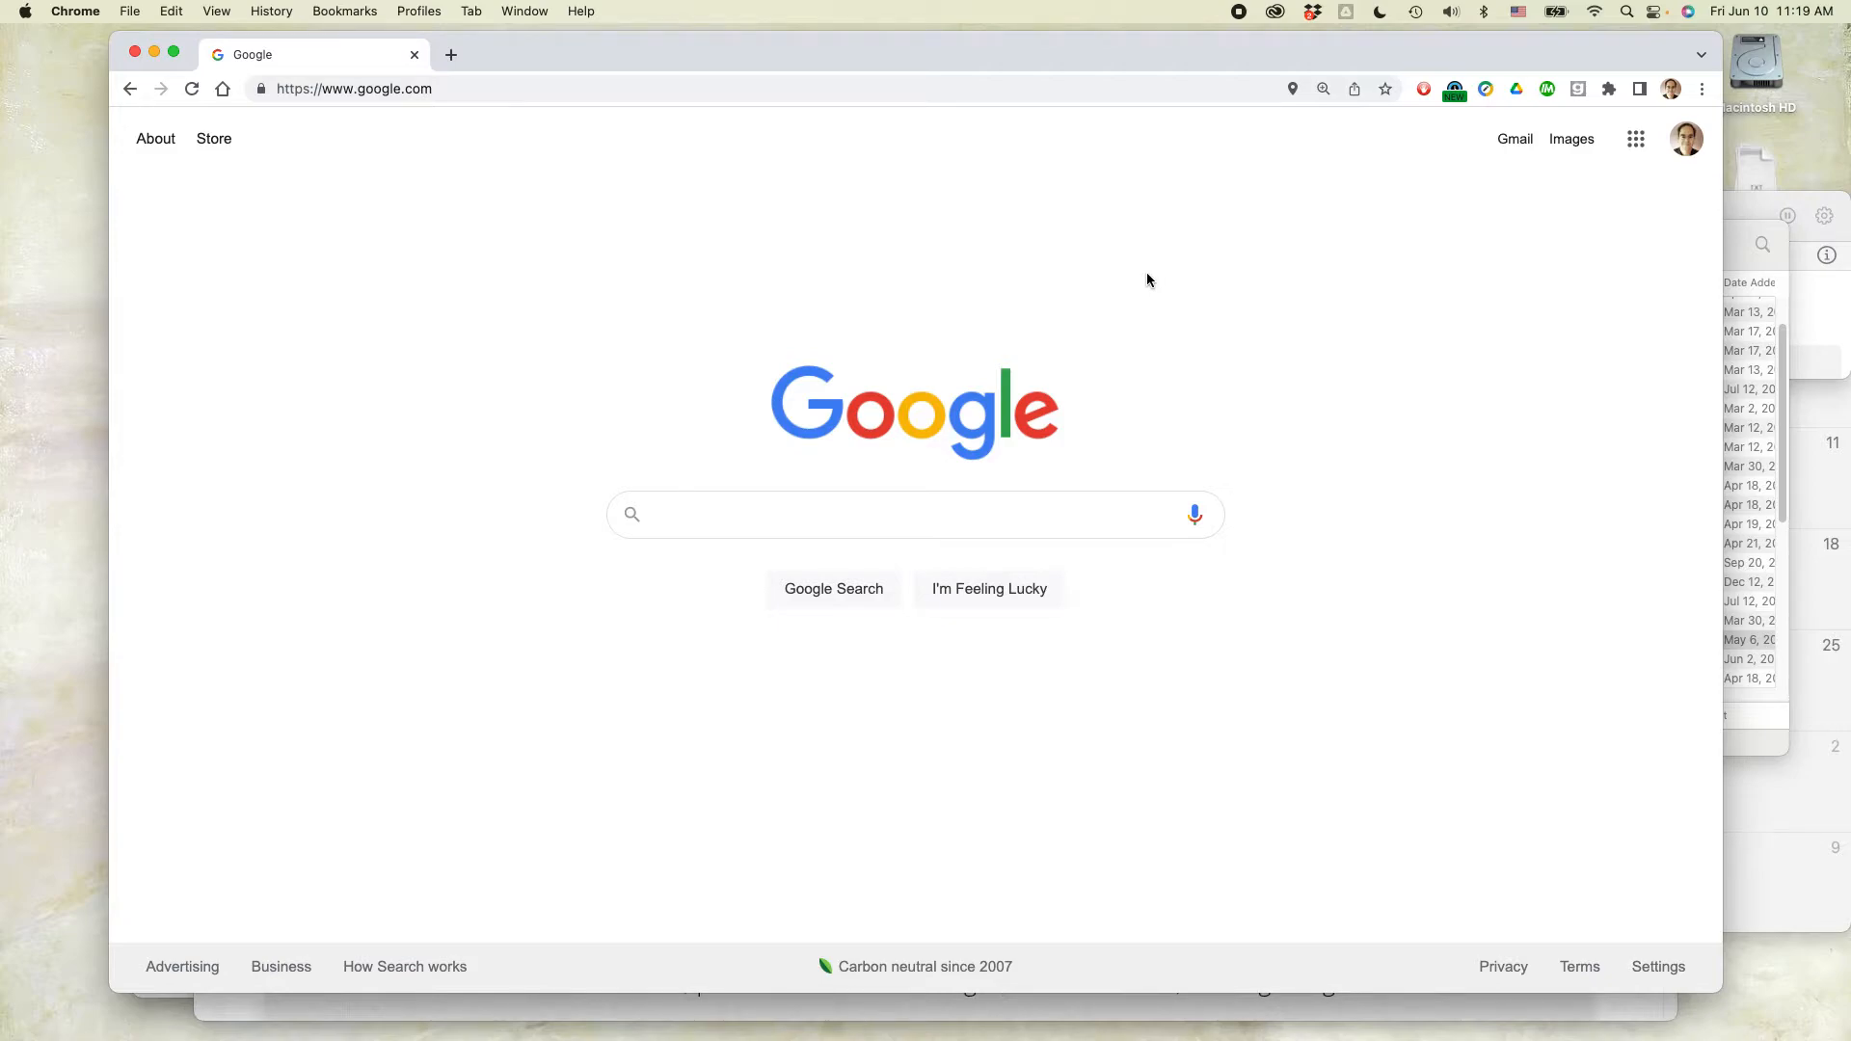
mouse_move(1306, 356)
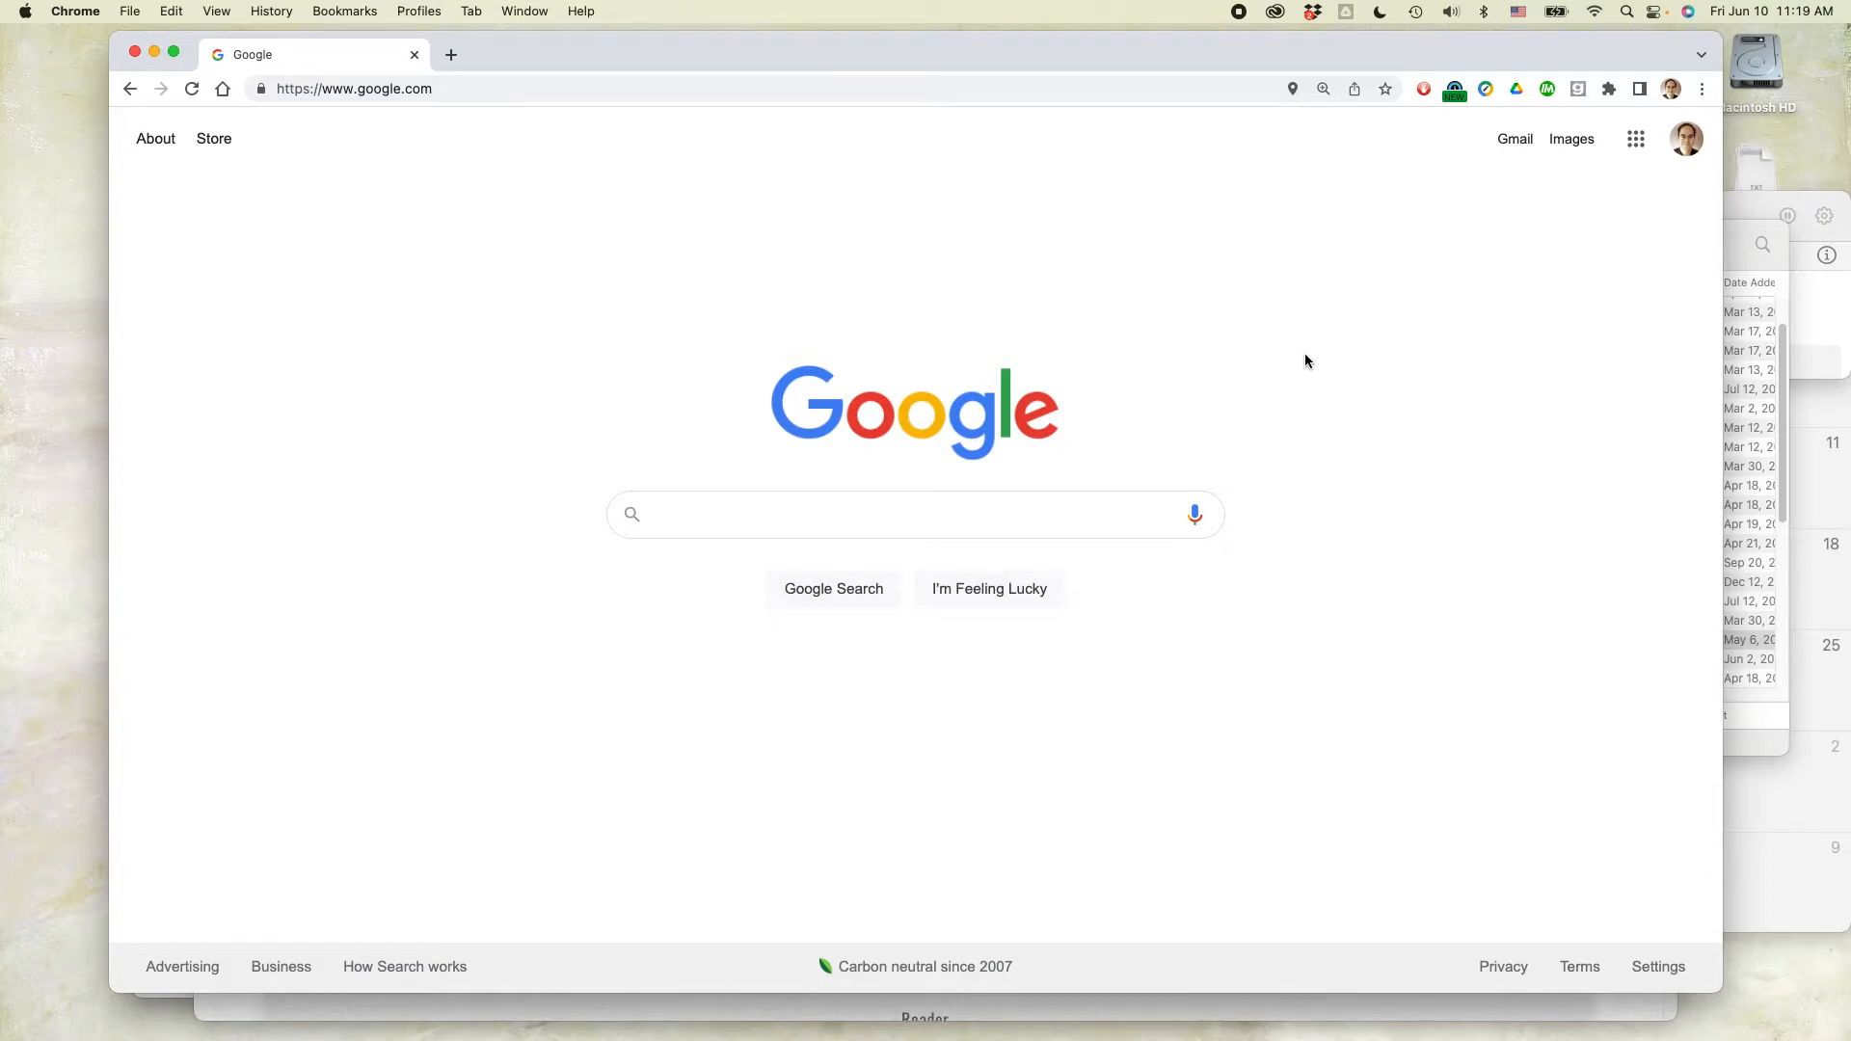
mouse_move(1430, 380)
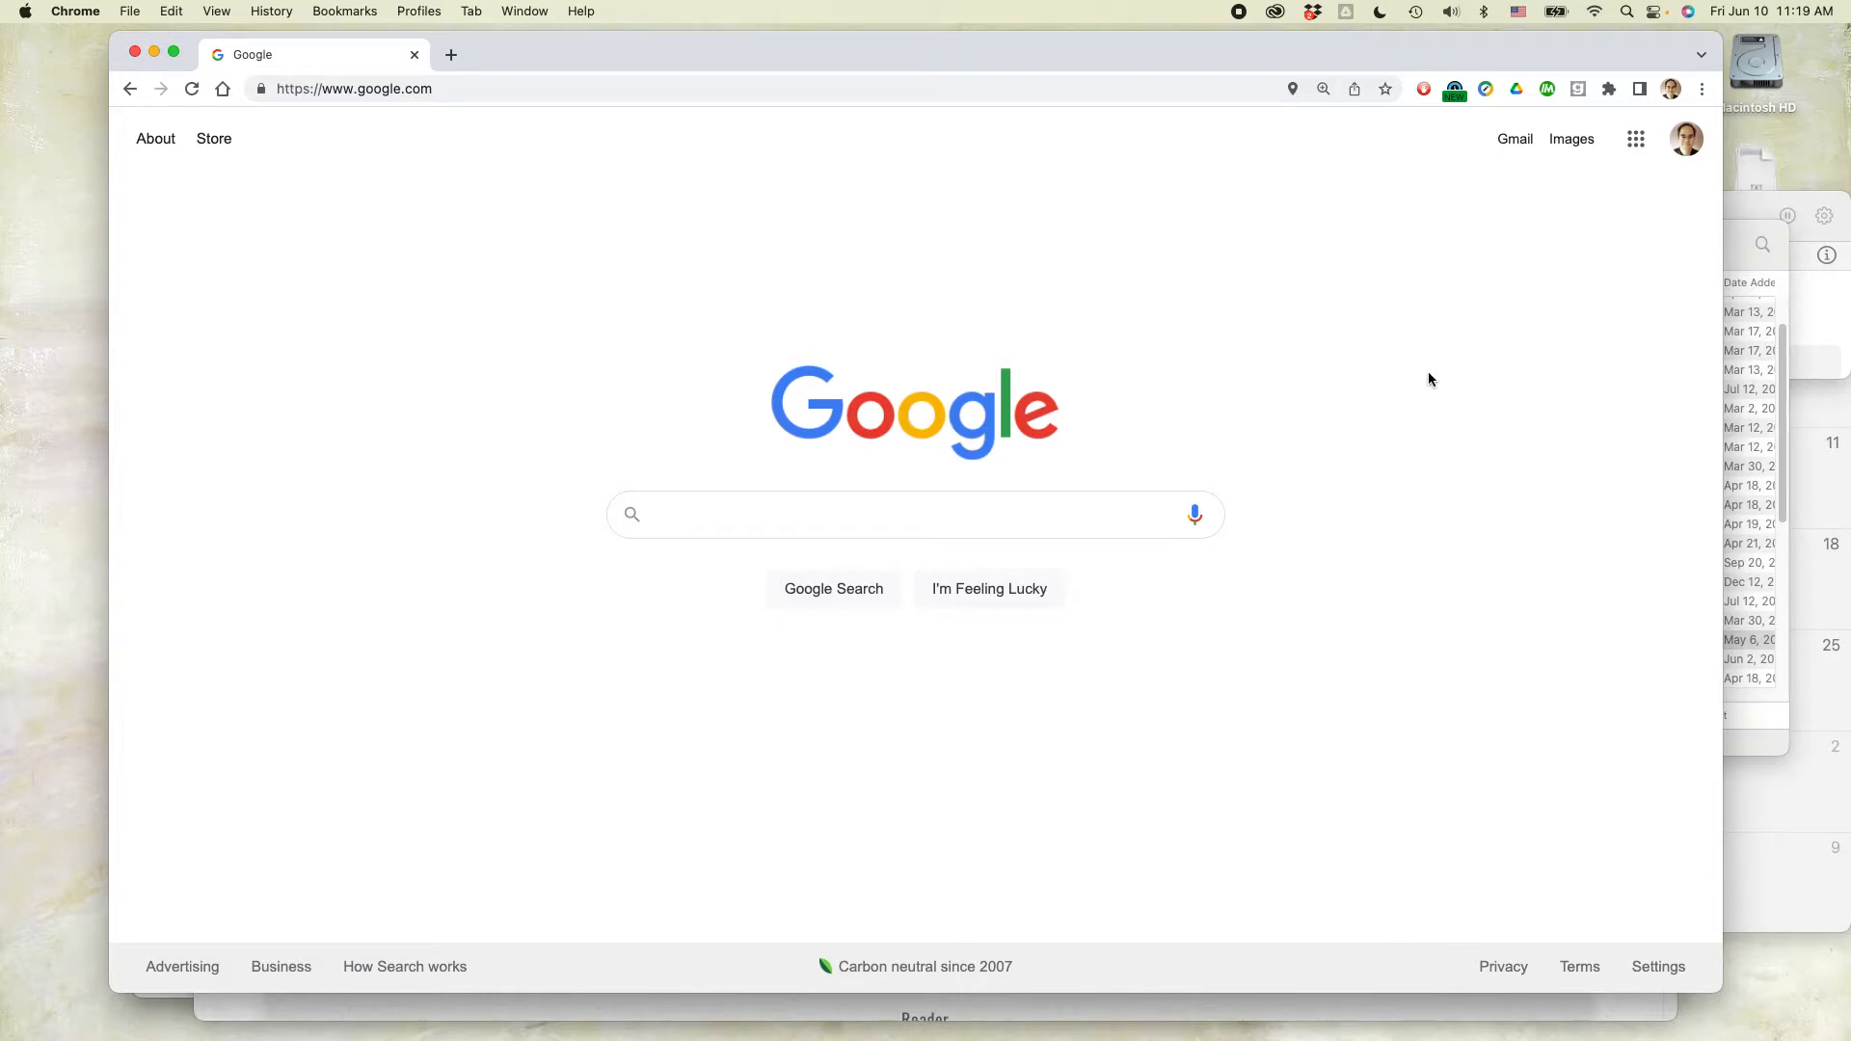
mouse_move(1260, 516)
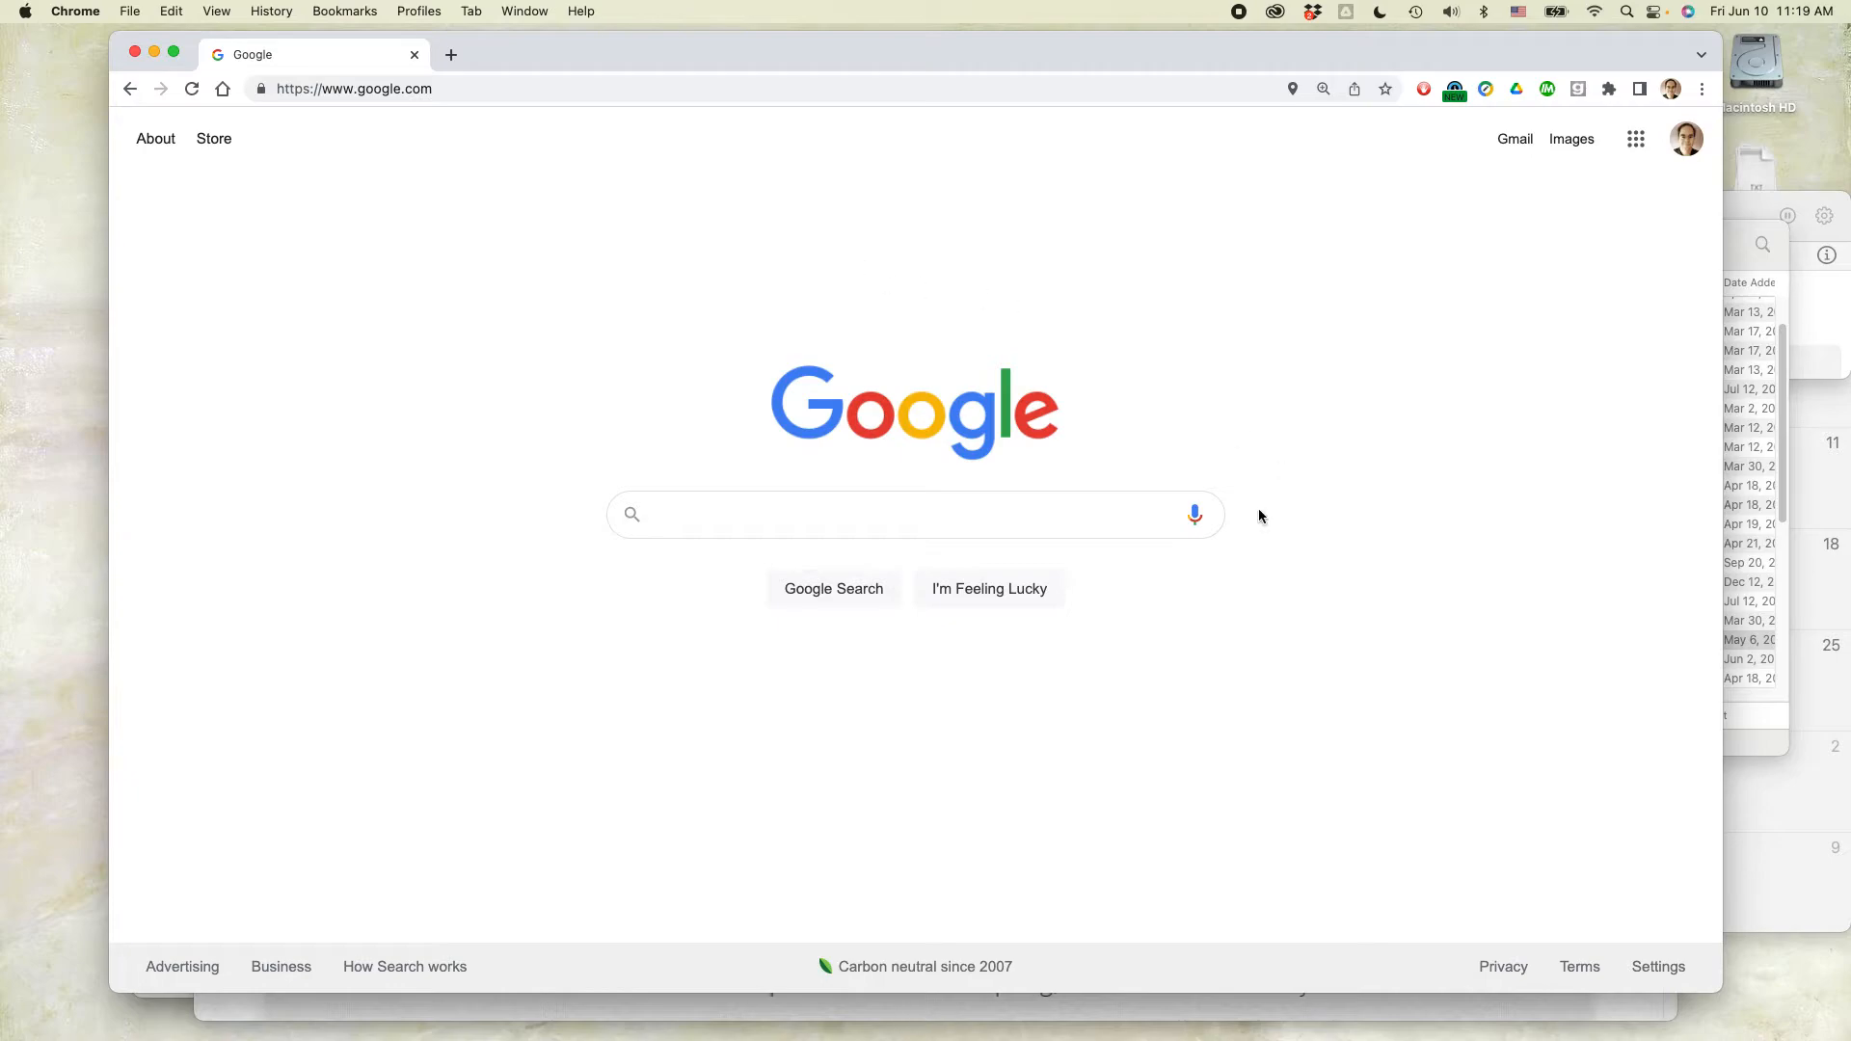
mouse_move(1703, 90)
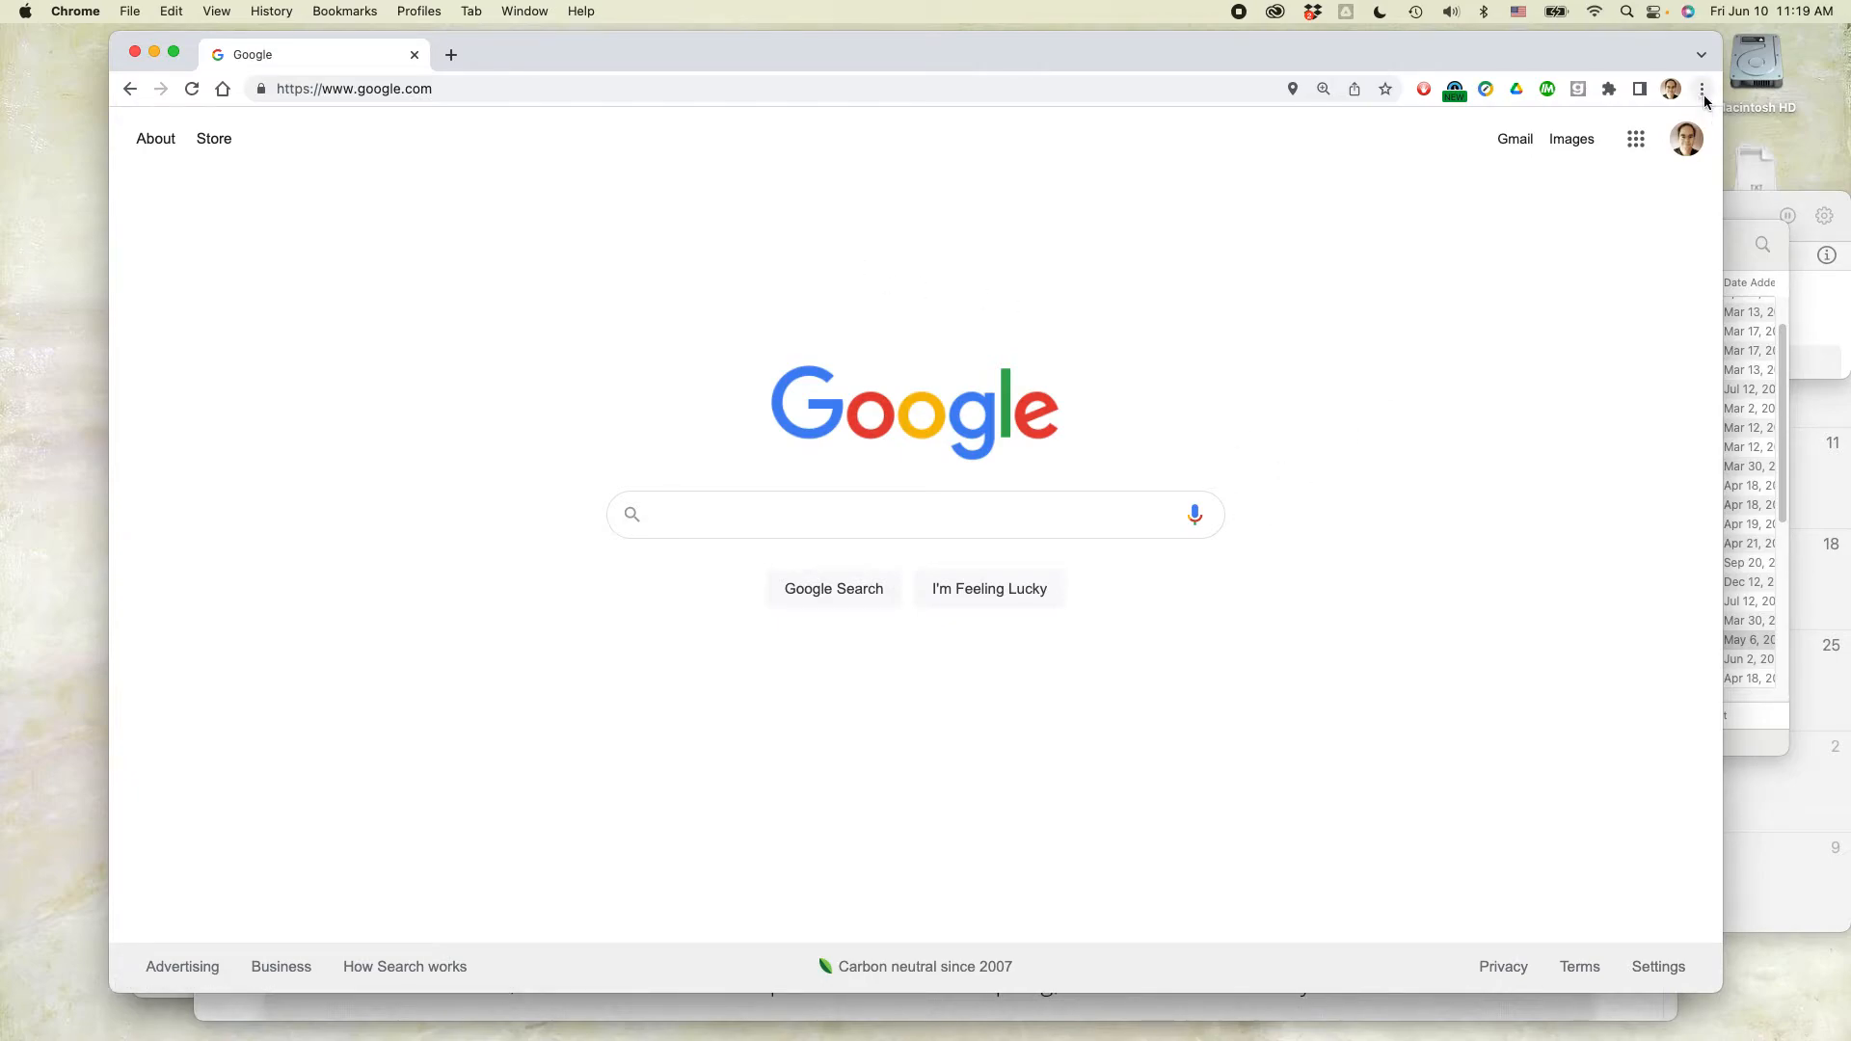
mouse_move(1704, 89)
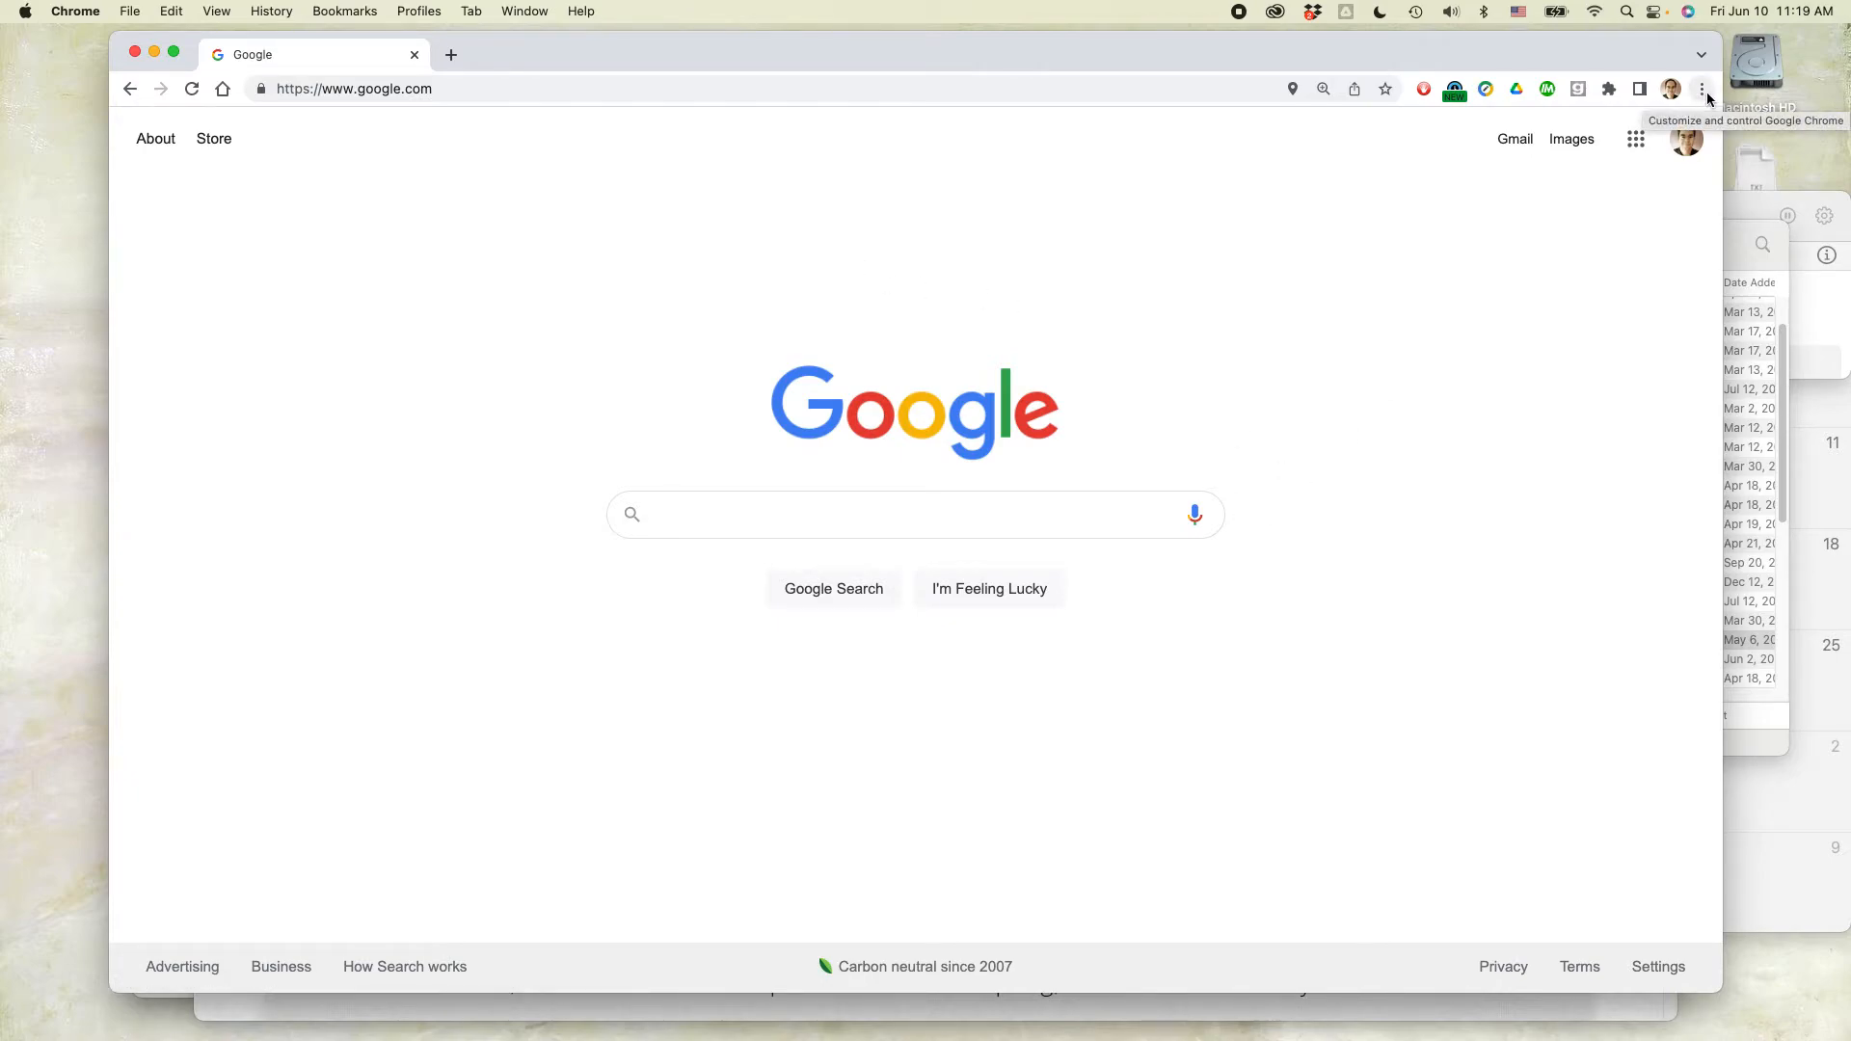
Open Chrome Settings from the three-dot menu and go to Privacy and security
click(1701, 89)
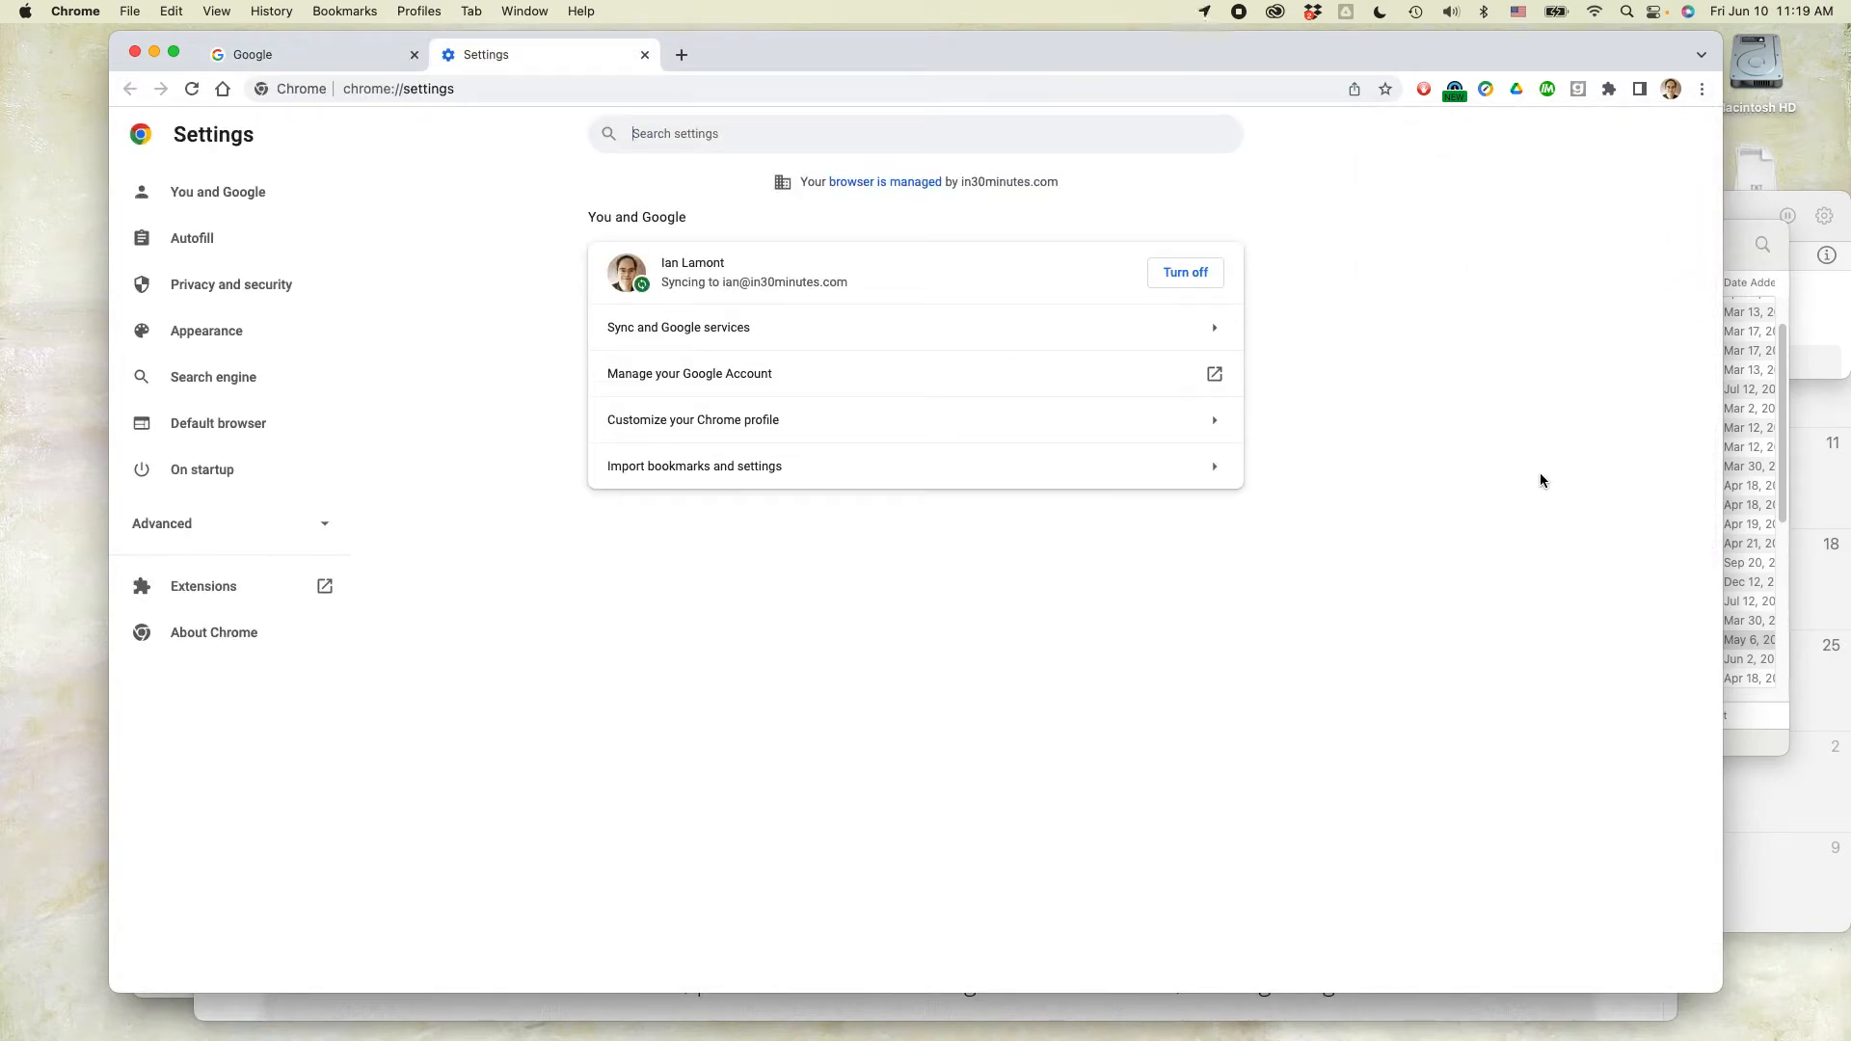
mouse_move(1004, 261)
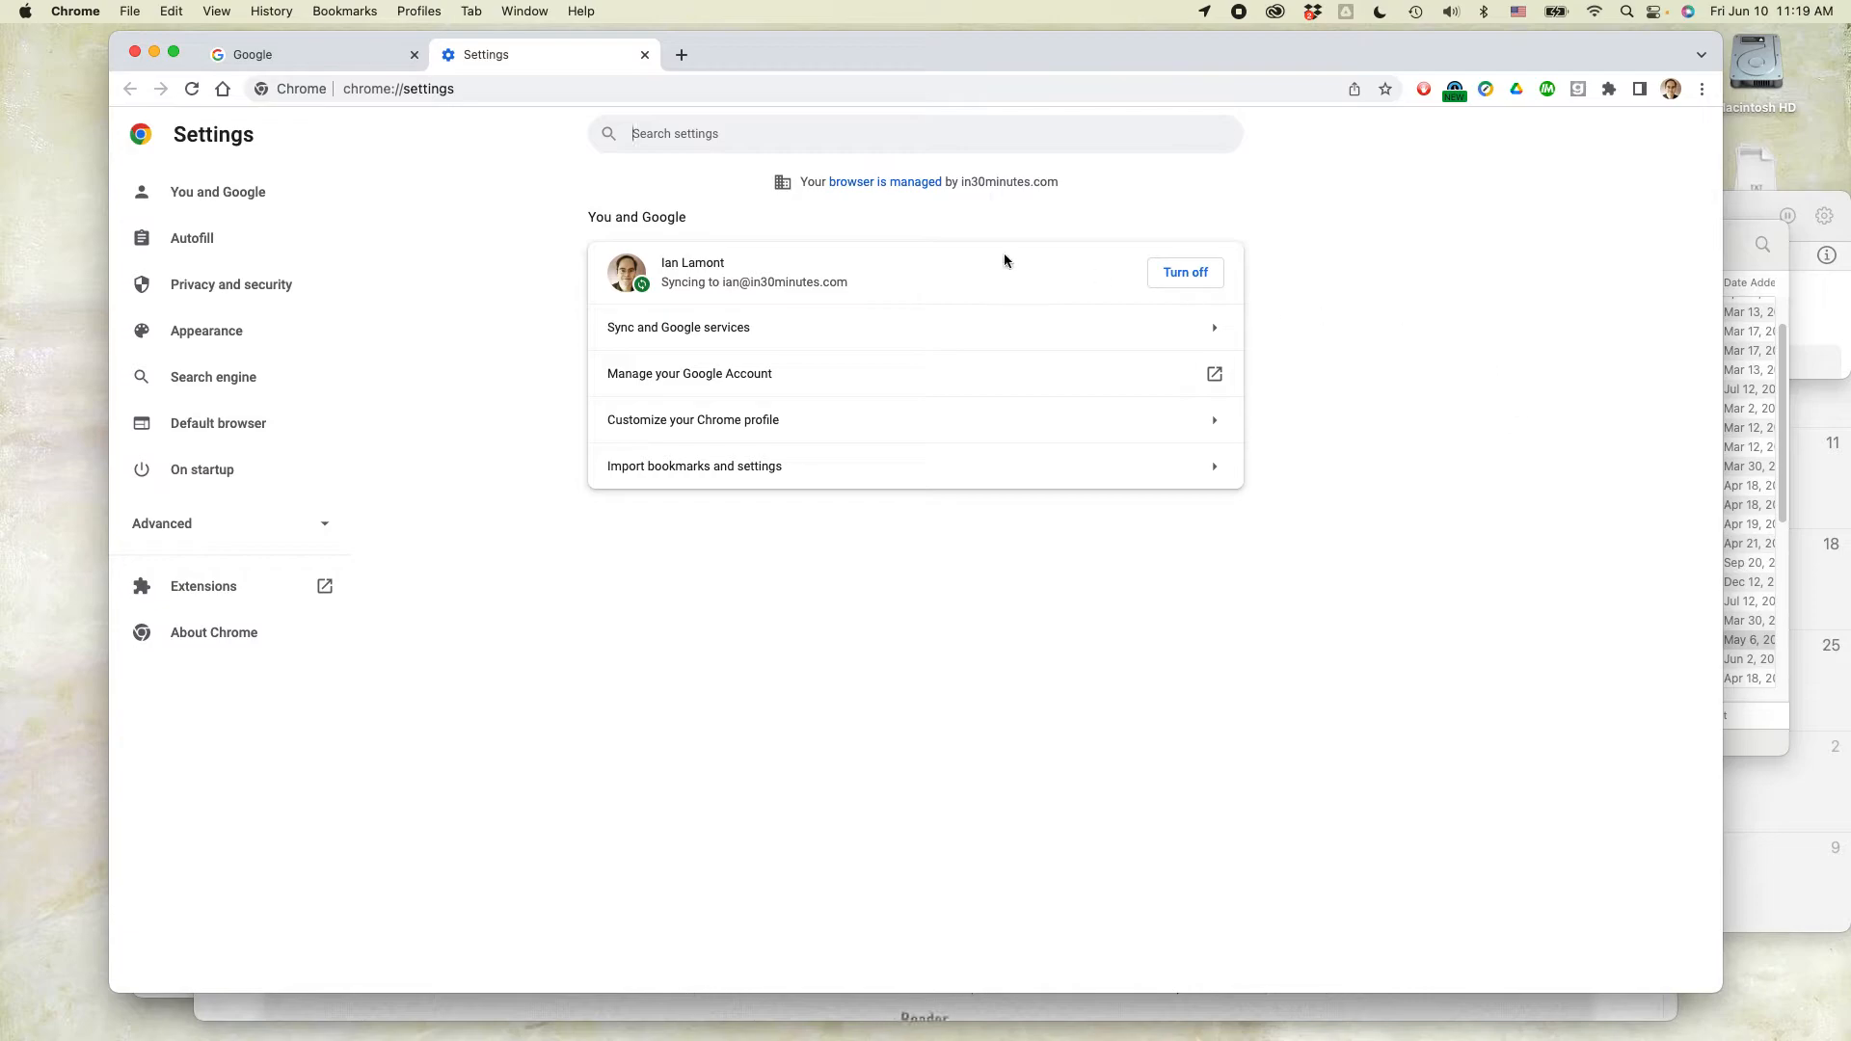
mouse_move(210, 291)
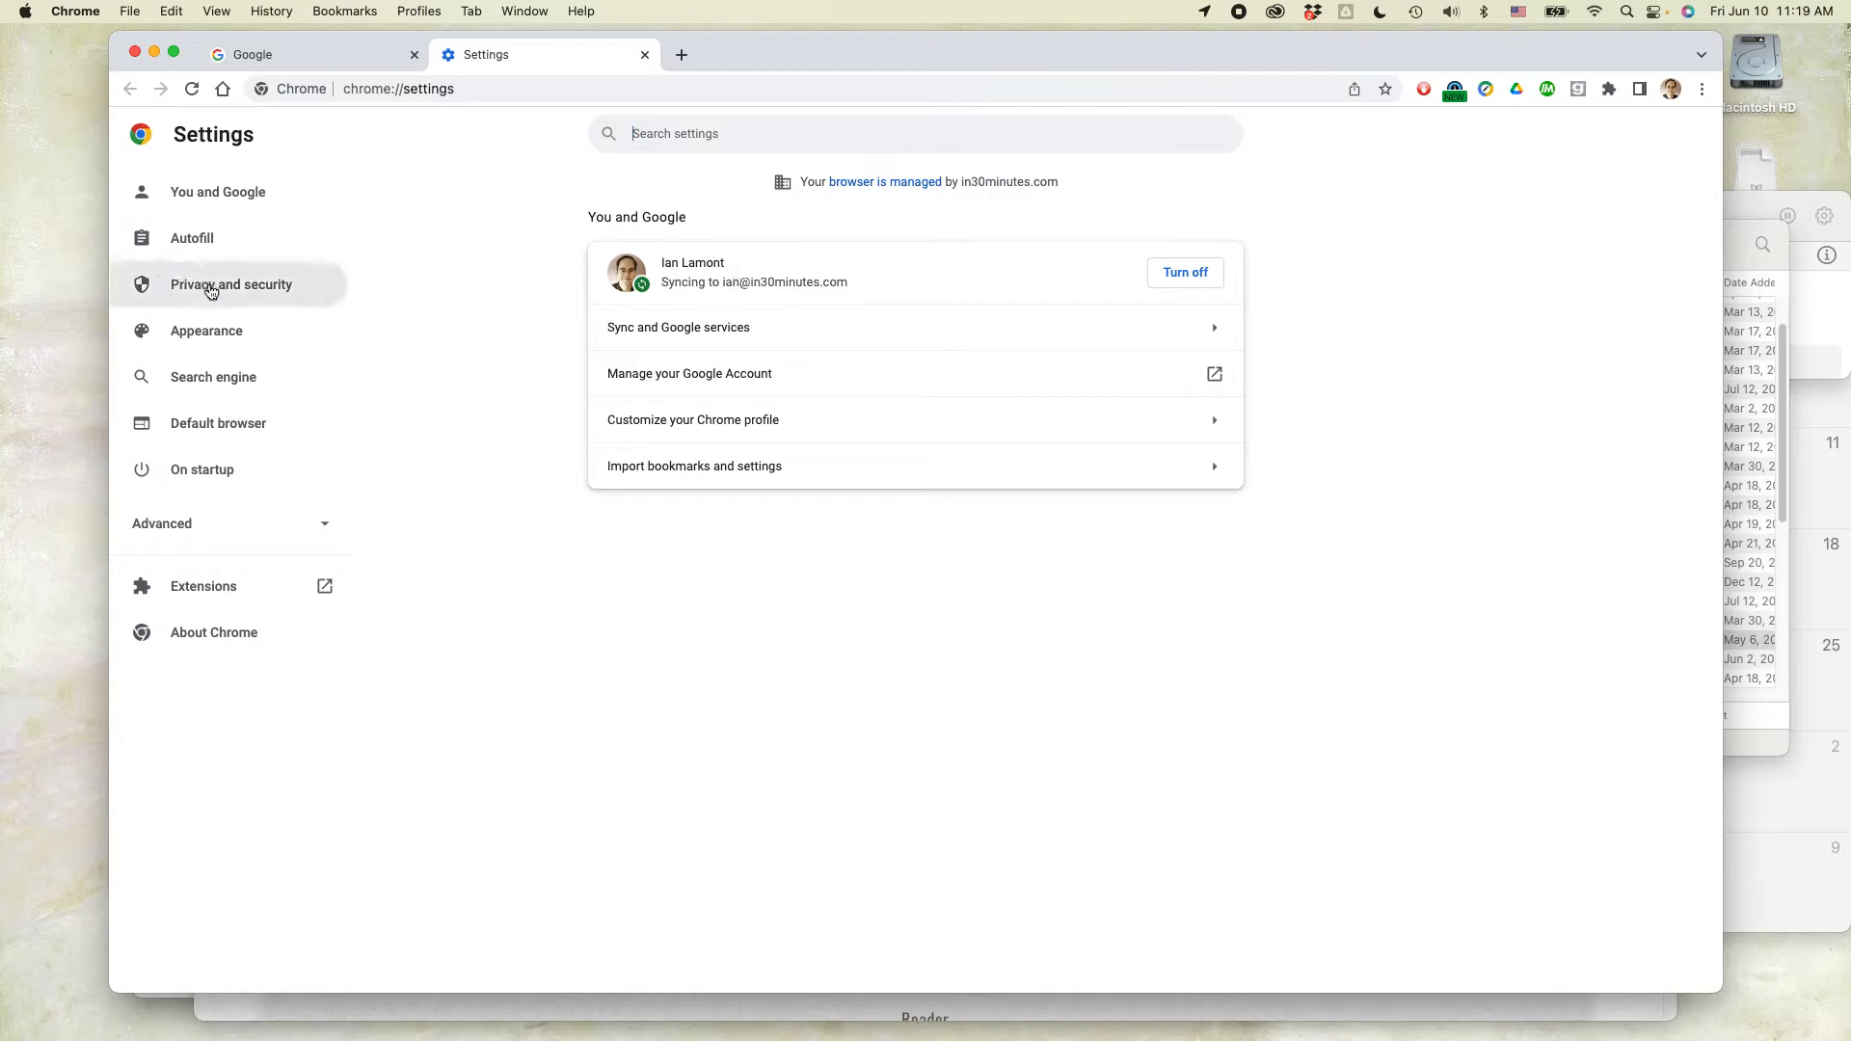
click(231, 284)
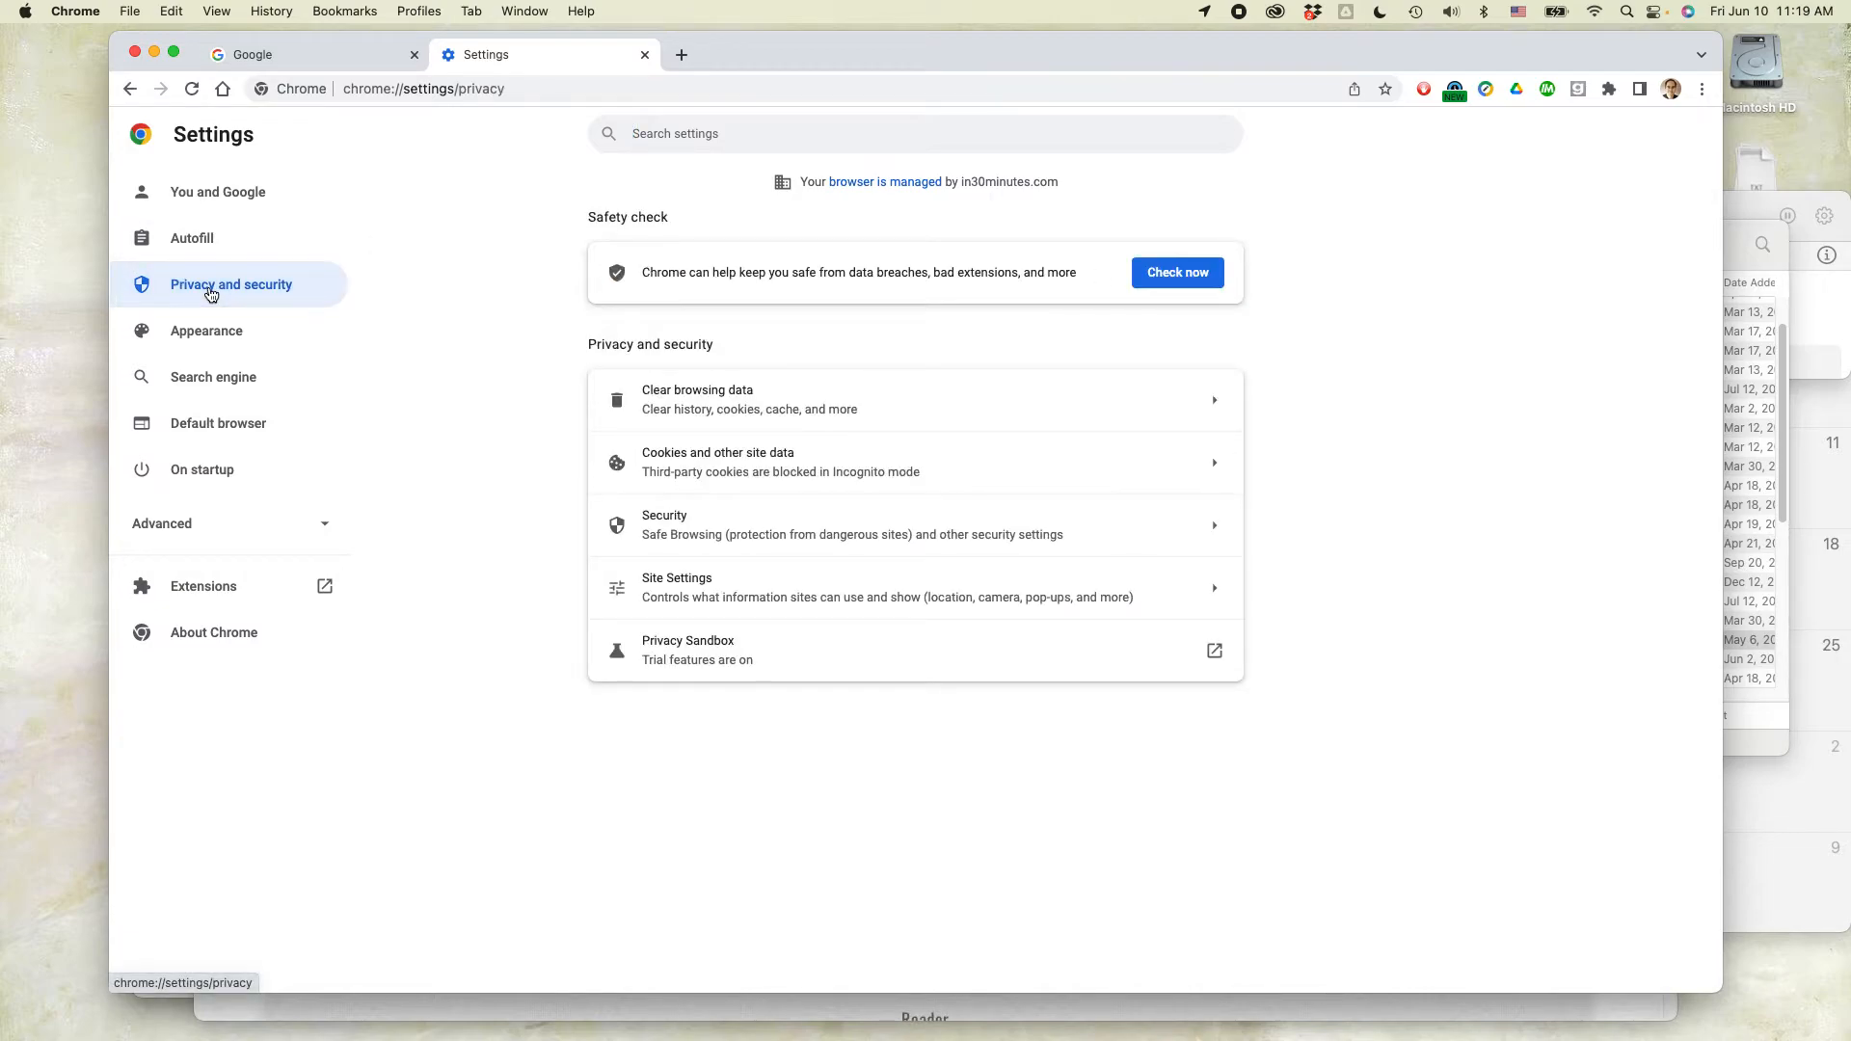
mouse_move(750, 399)
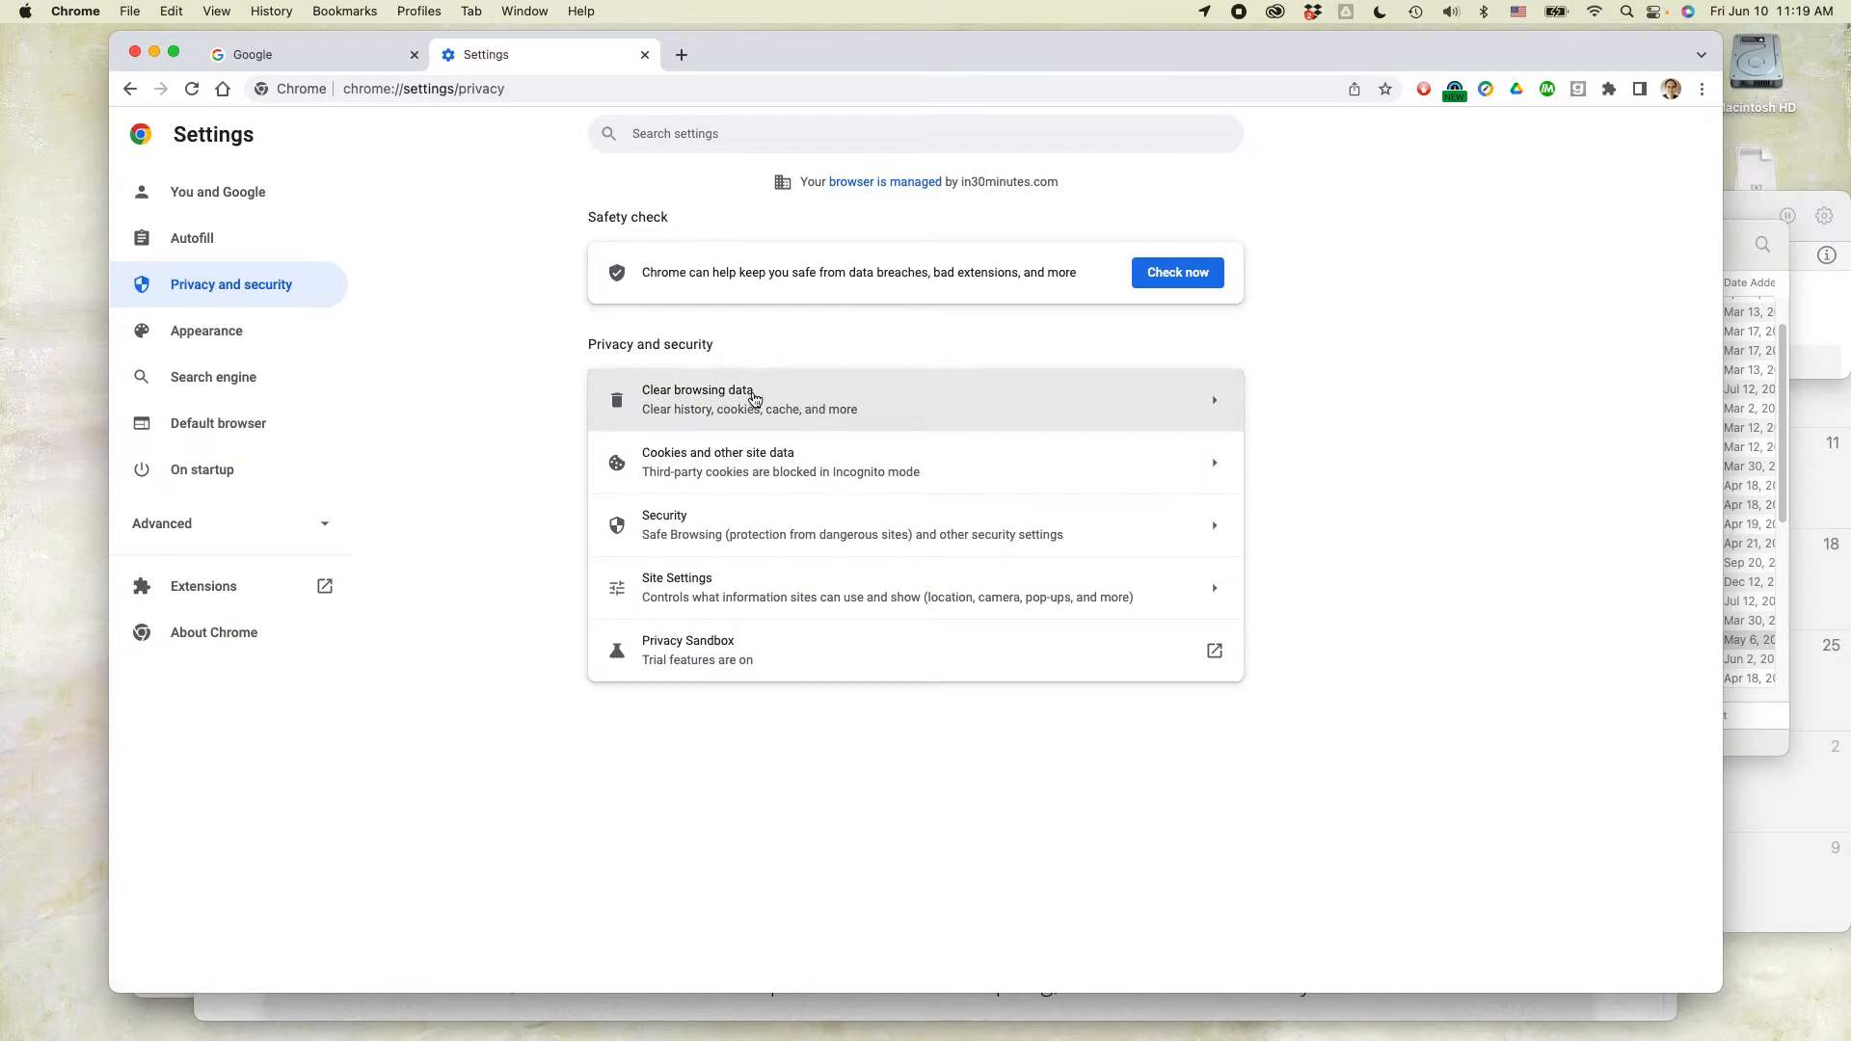
mouse_move(684, 141)
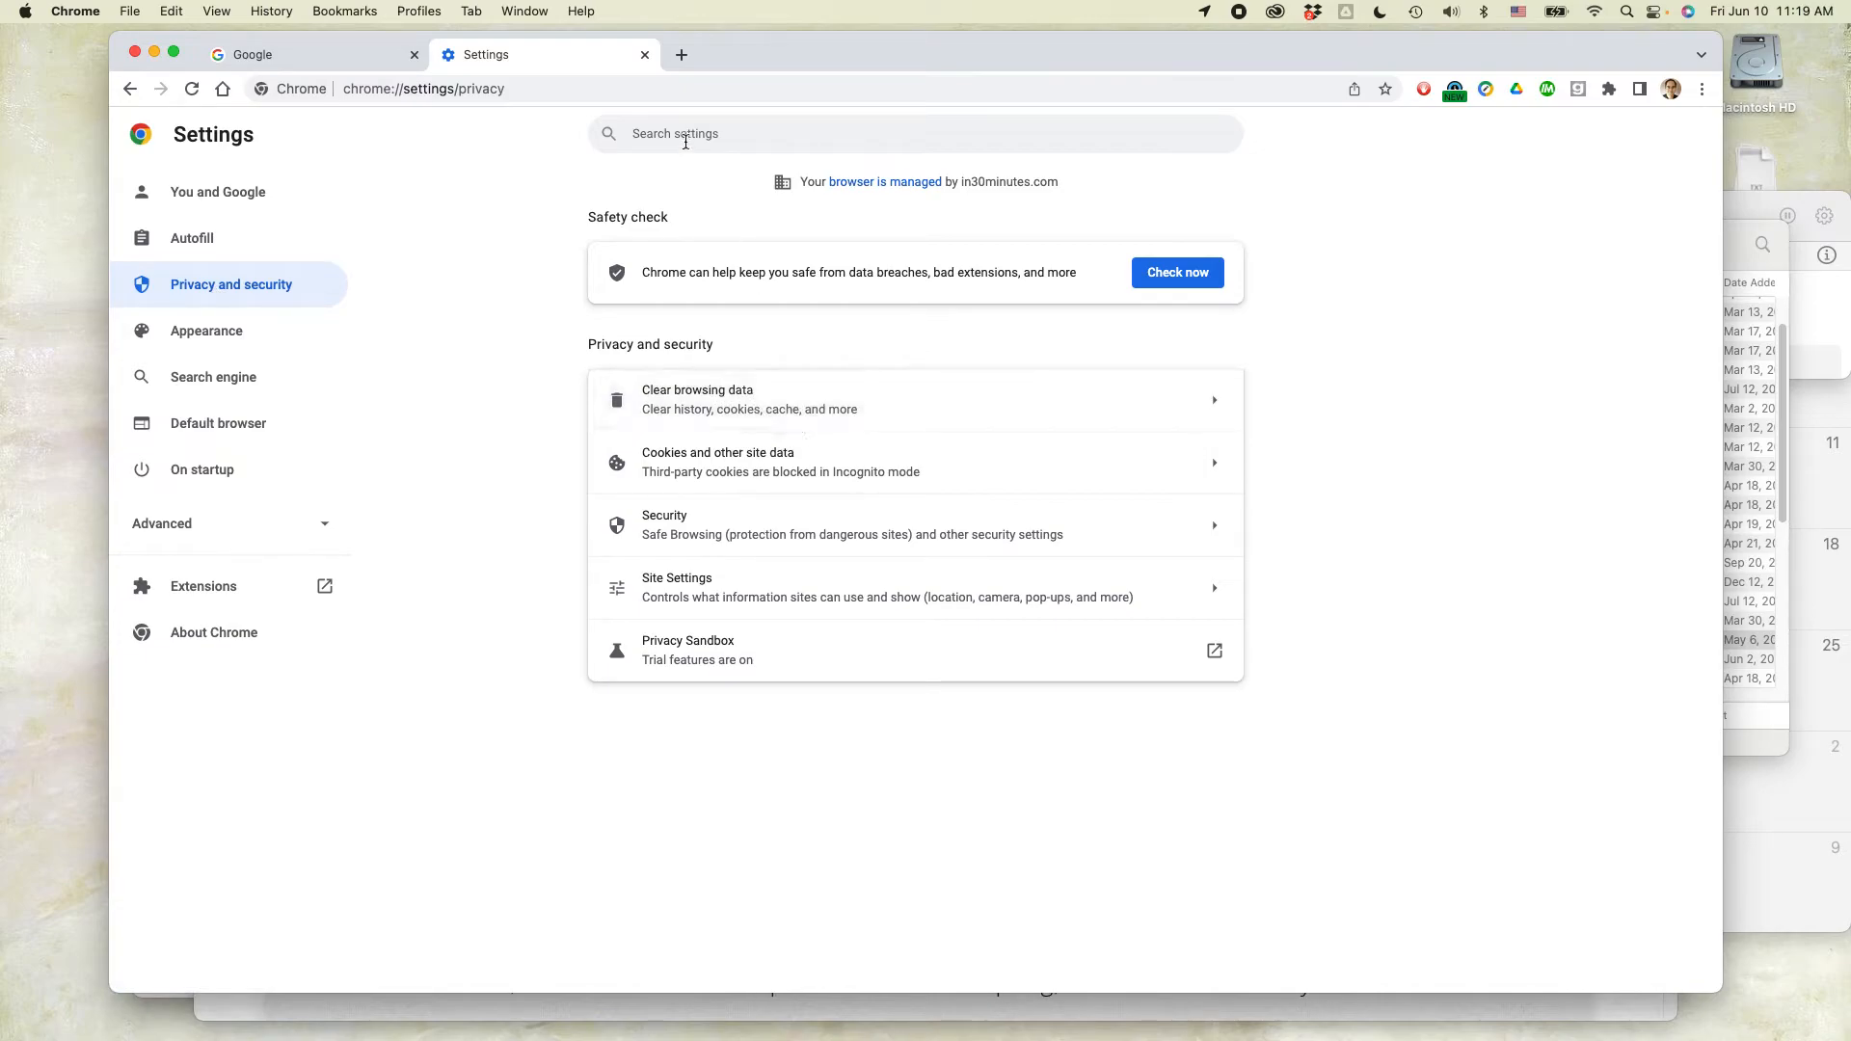
Search settings for 'cache' to reach Clear browsing data with history, cookies and cached images checked
text(cache)
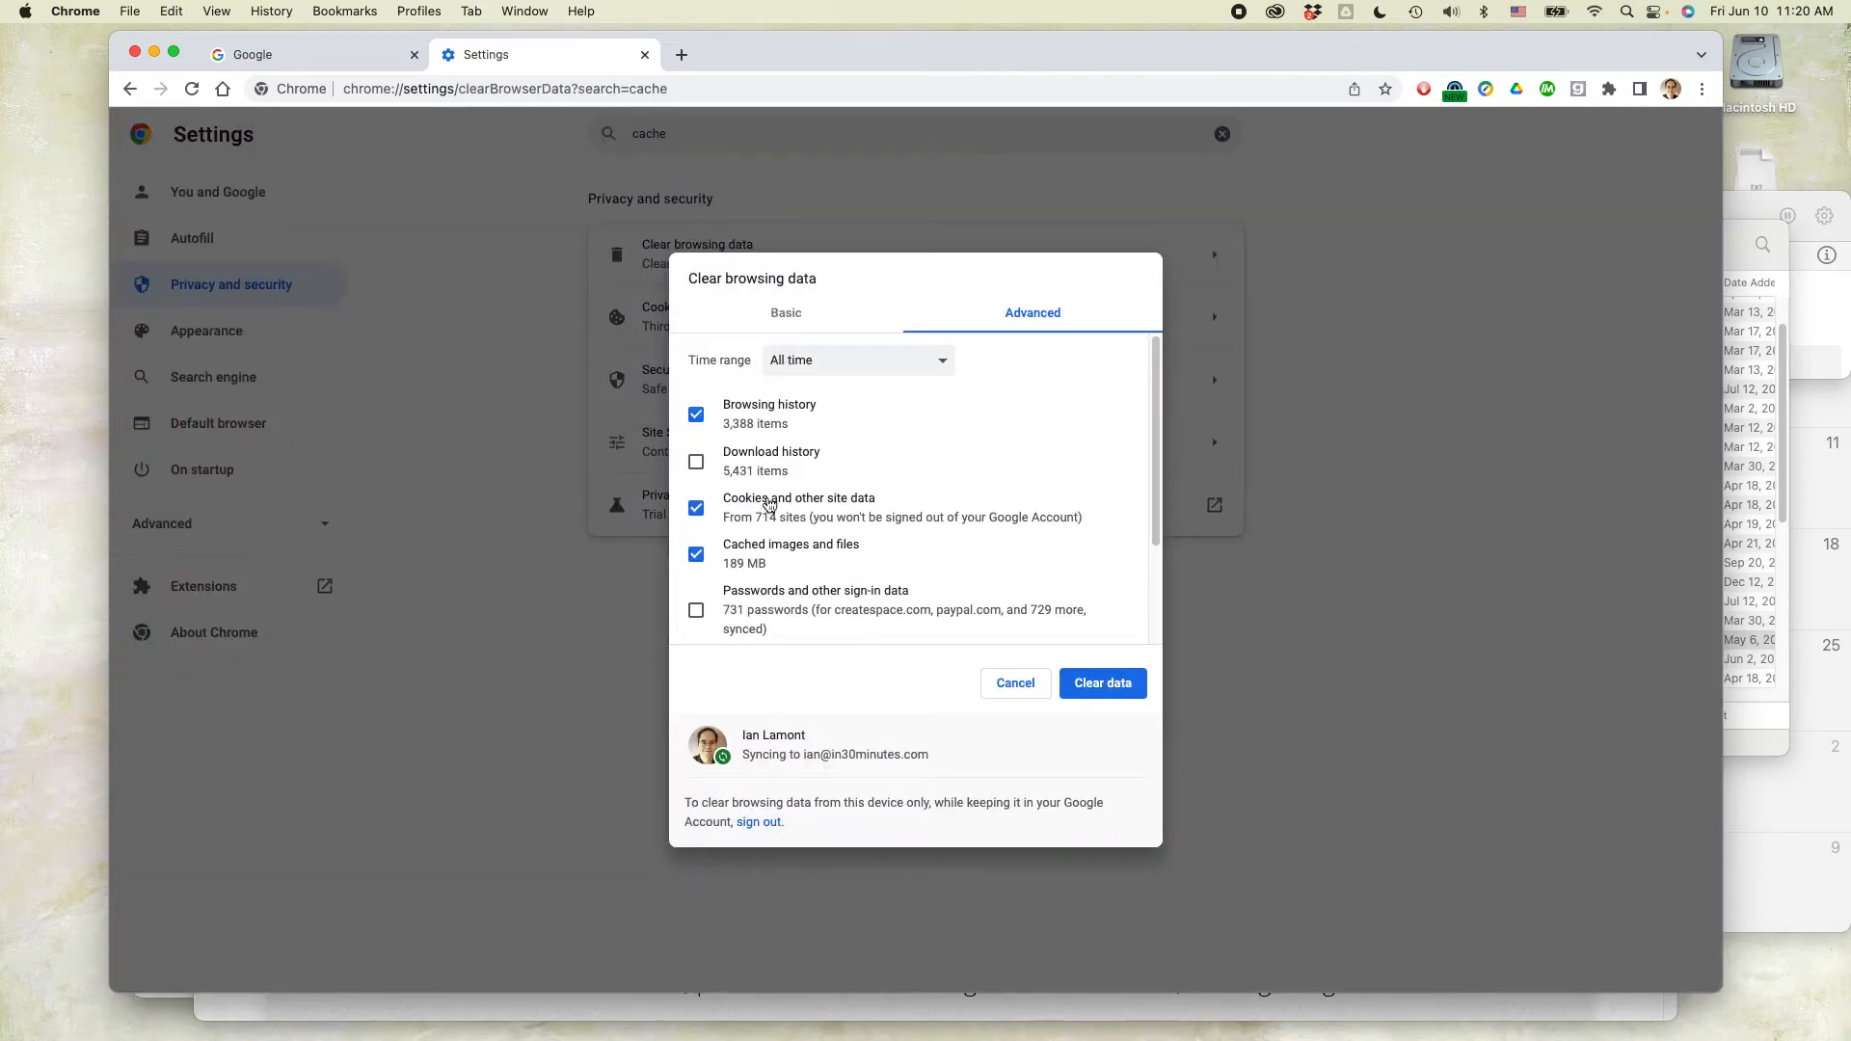
mouse_move(906, 582)
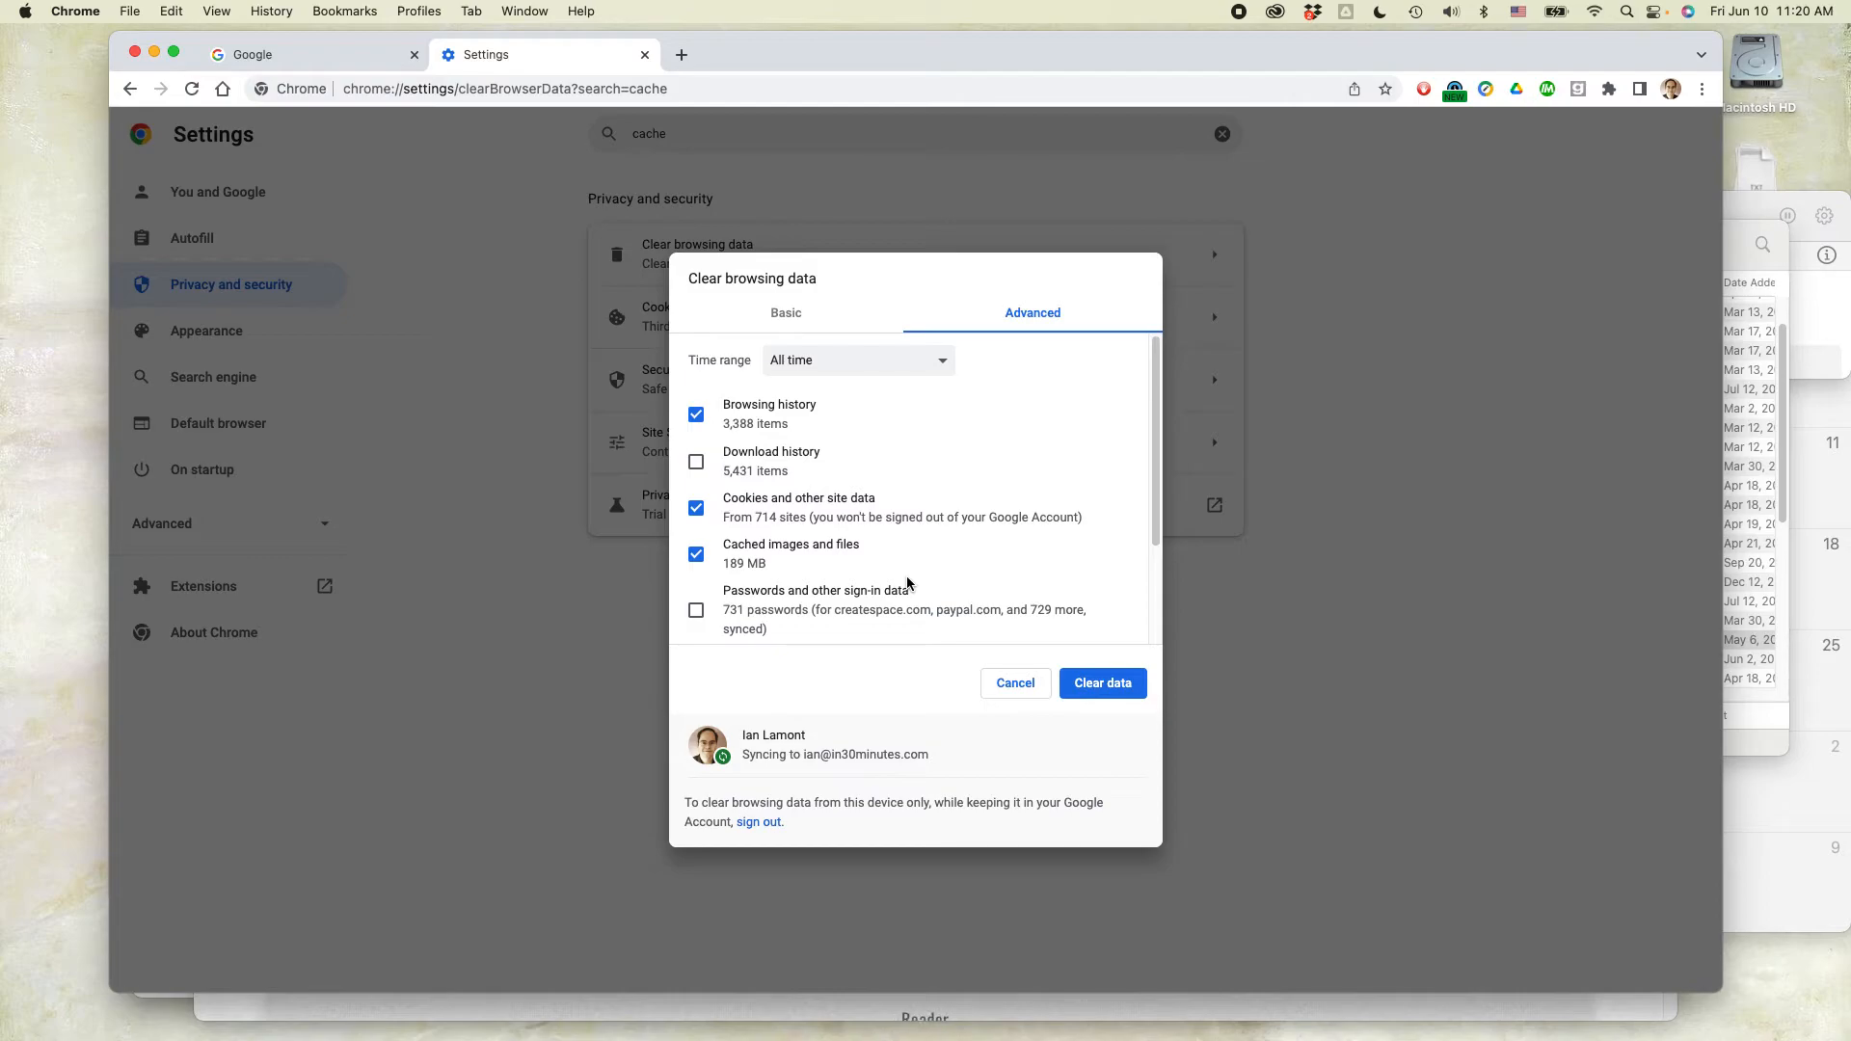
mouse_move(921, 583)
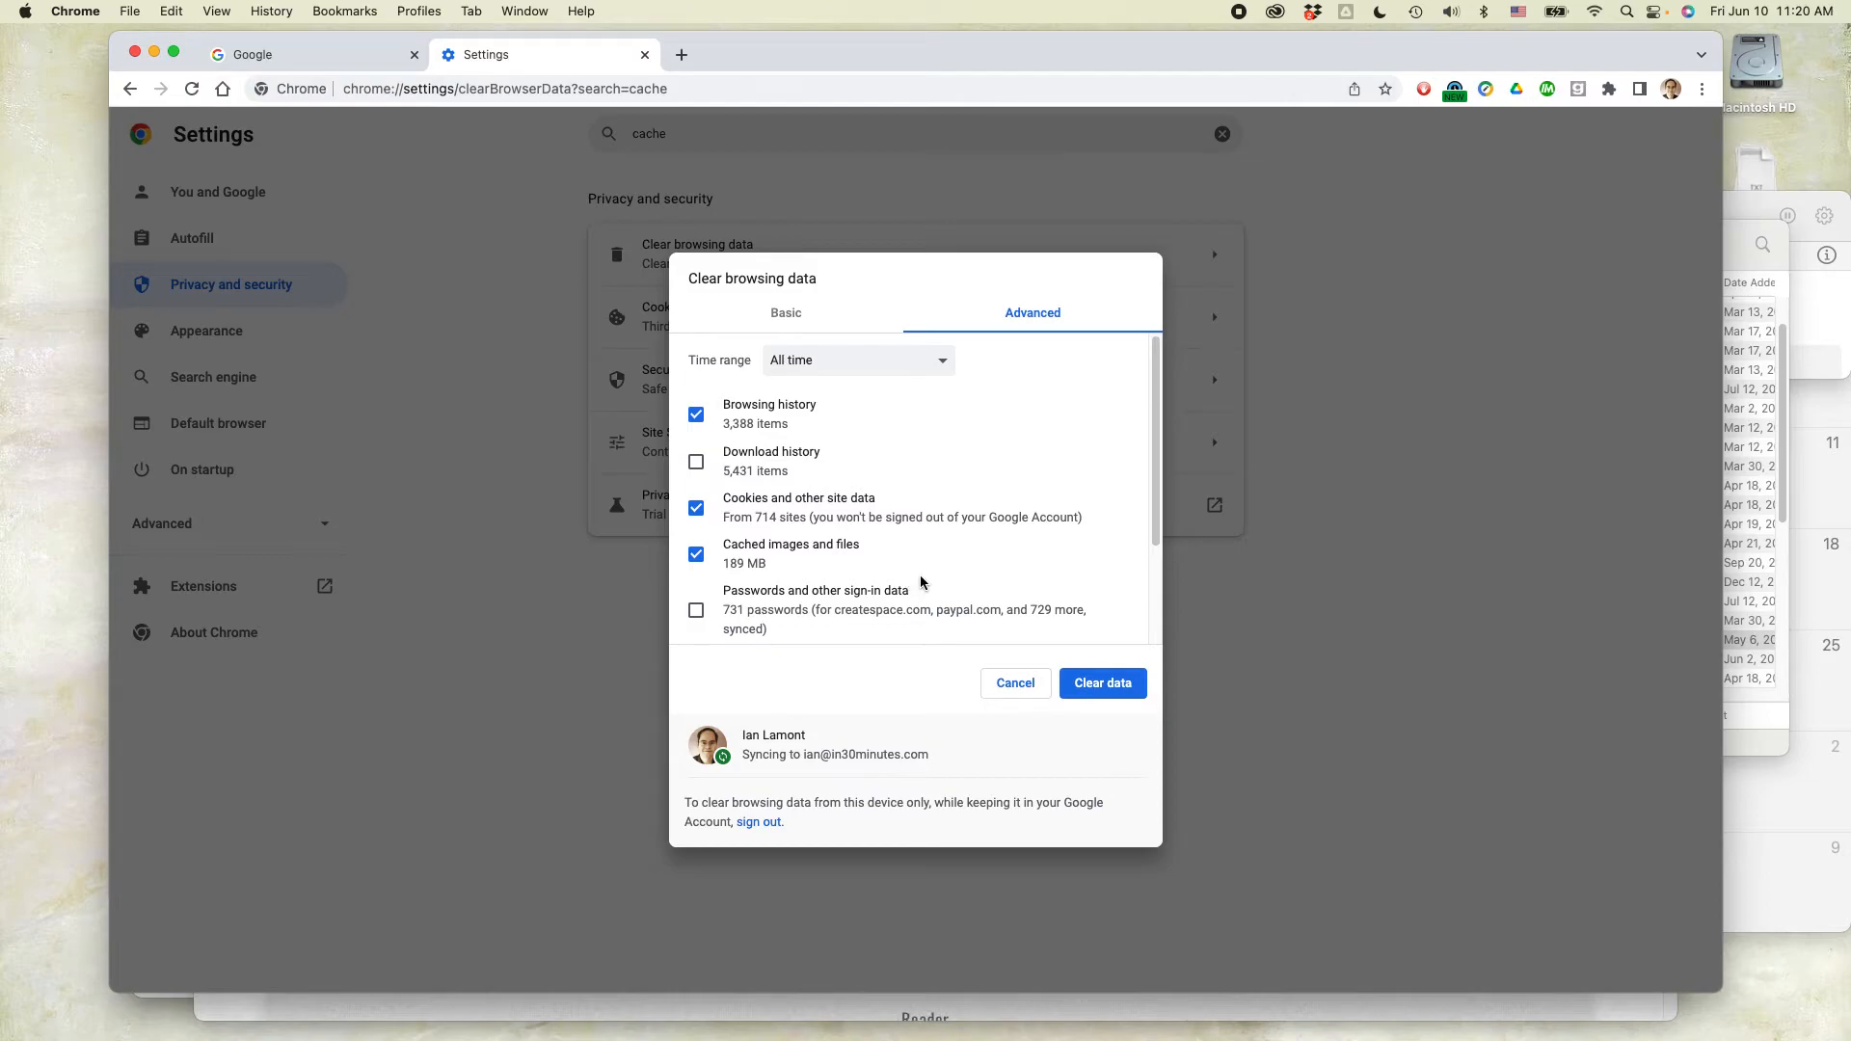
mouse_move(744, 578)
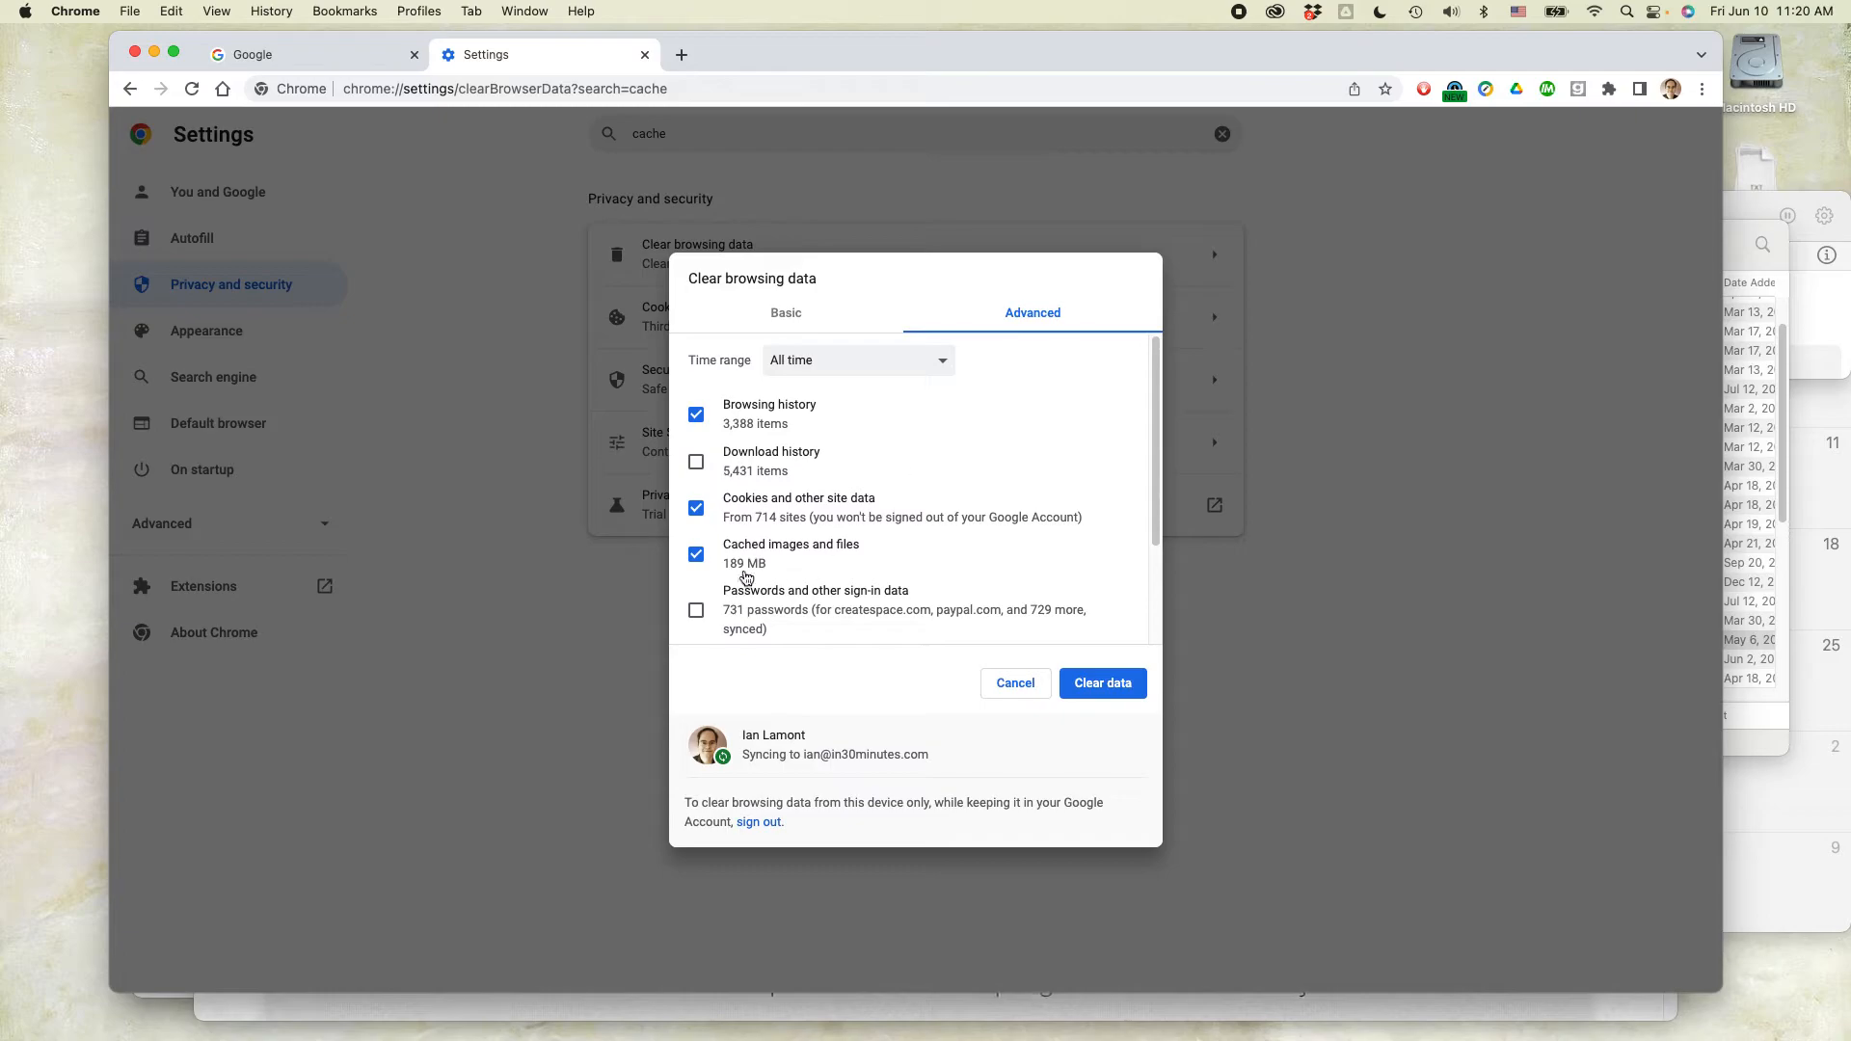
mouse_move(779, 563)
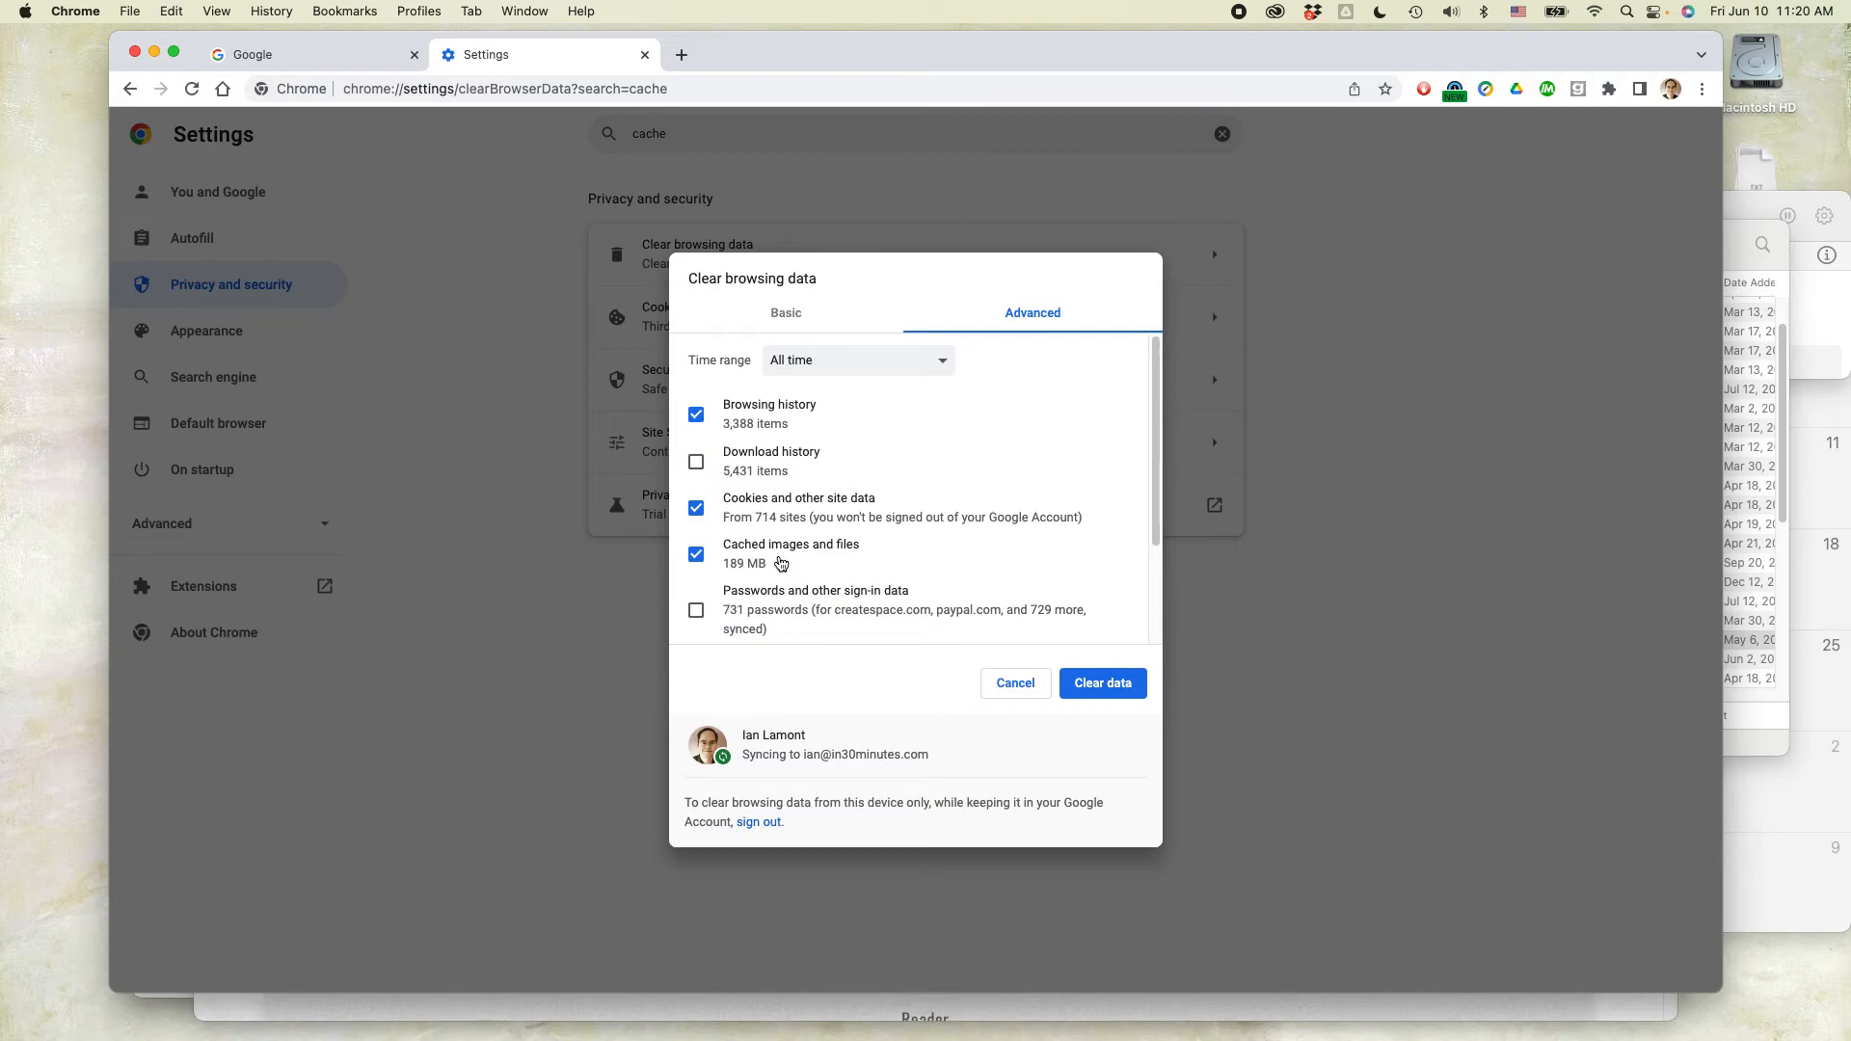
mouse_move(863, 557)
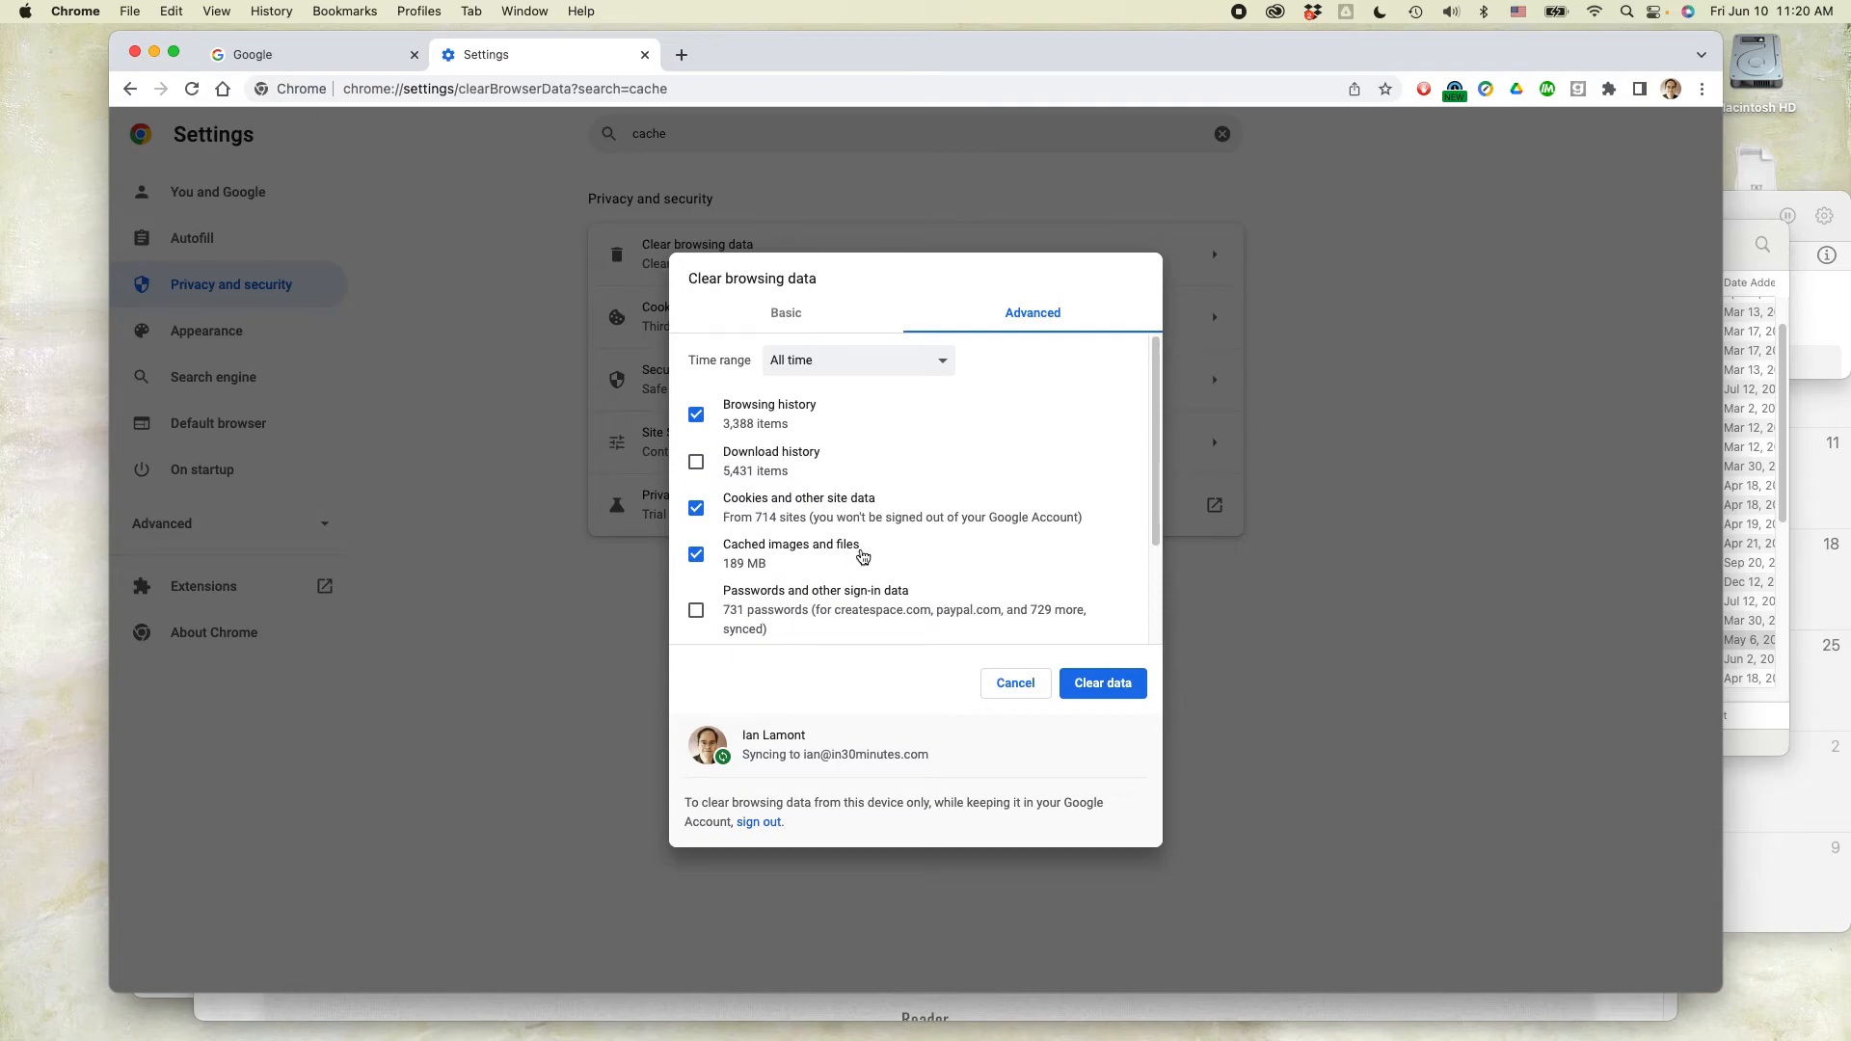
mouse_move(742, 517)
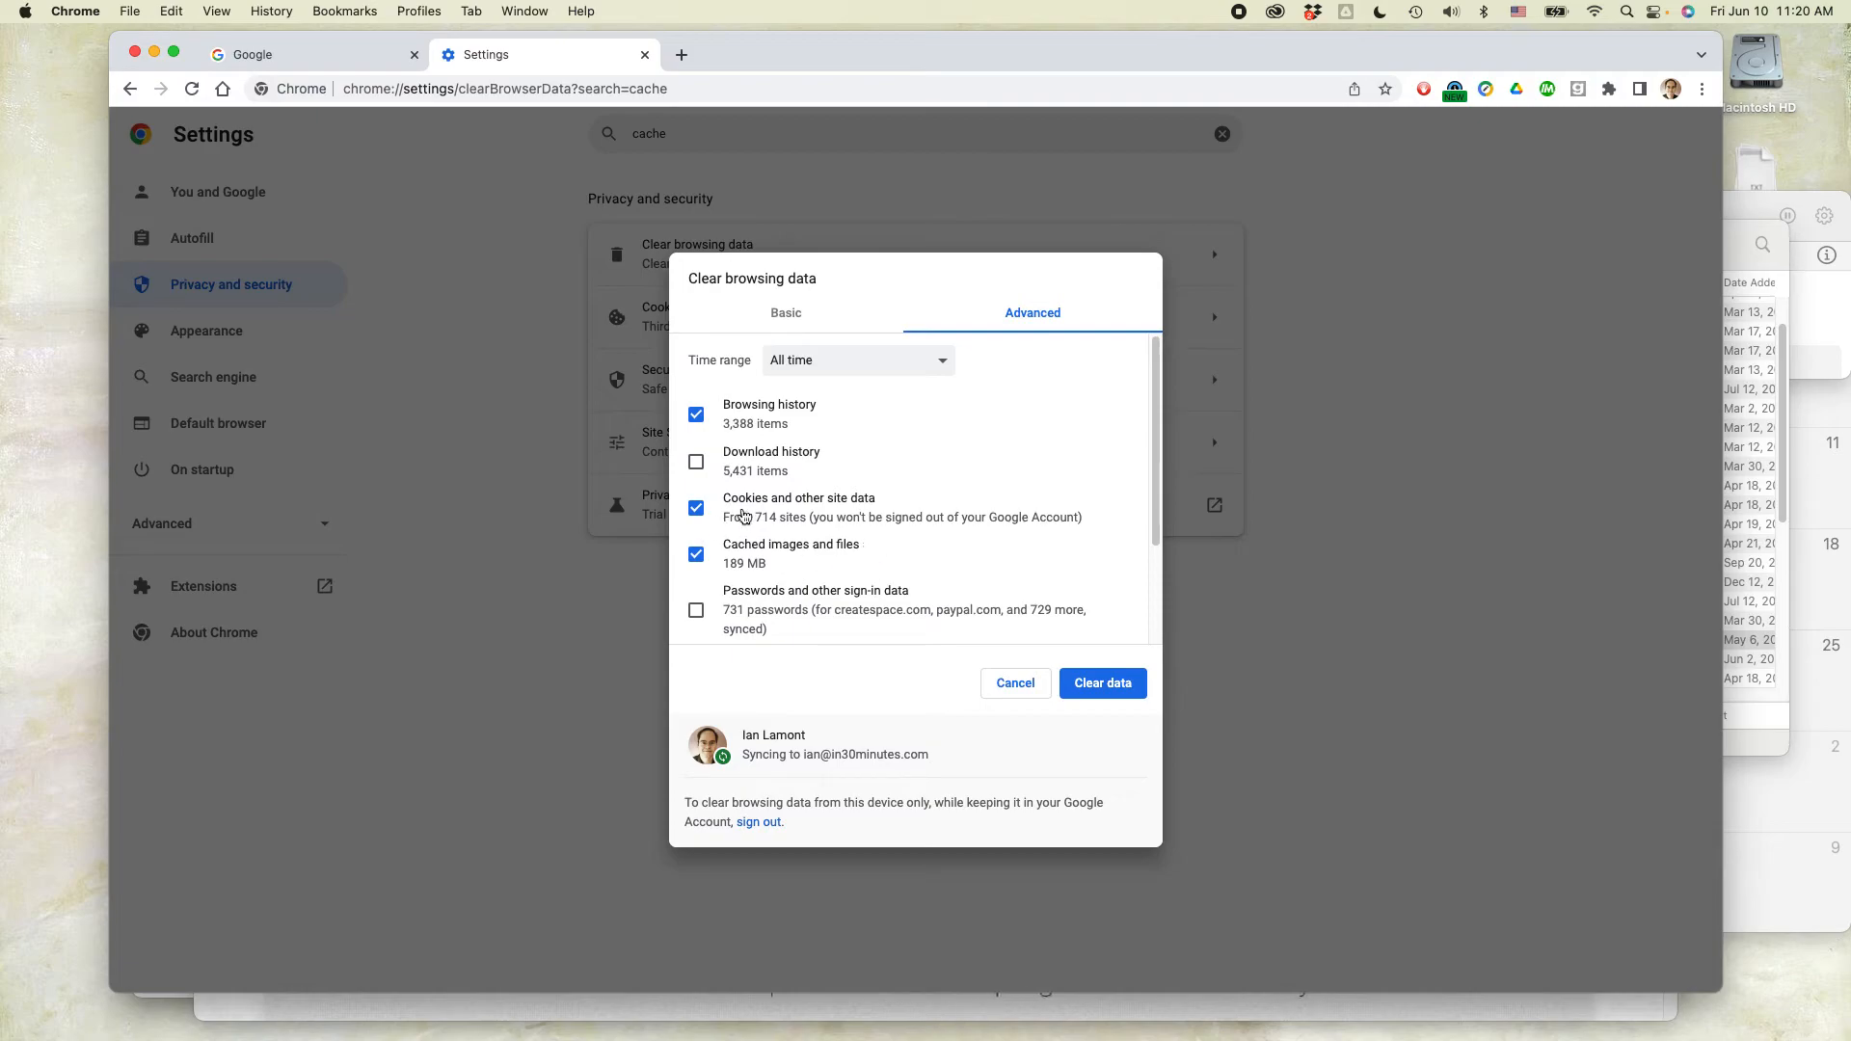
mouse_move(744, 405)
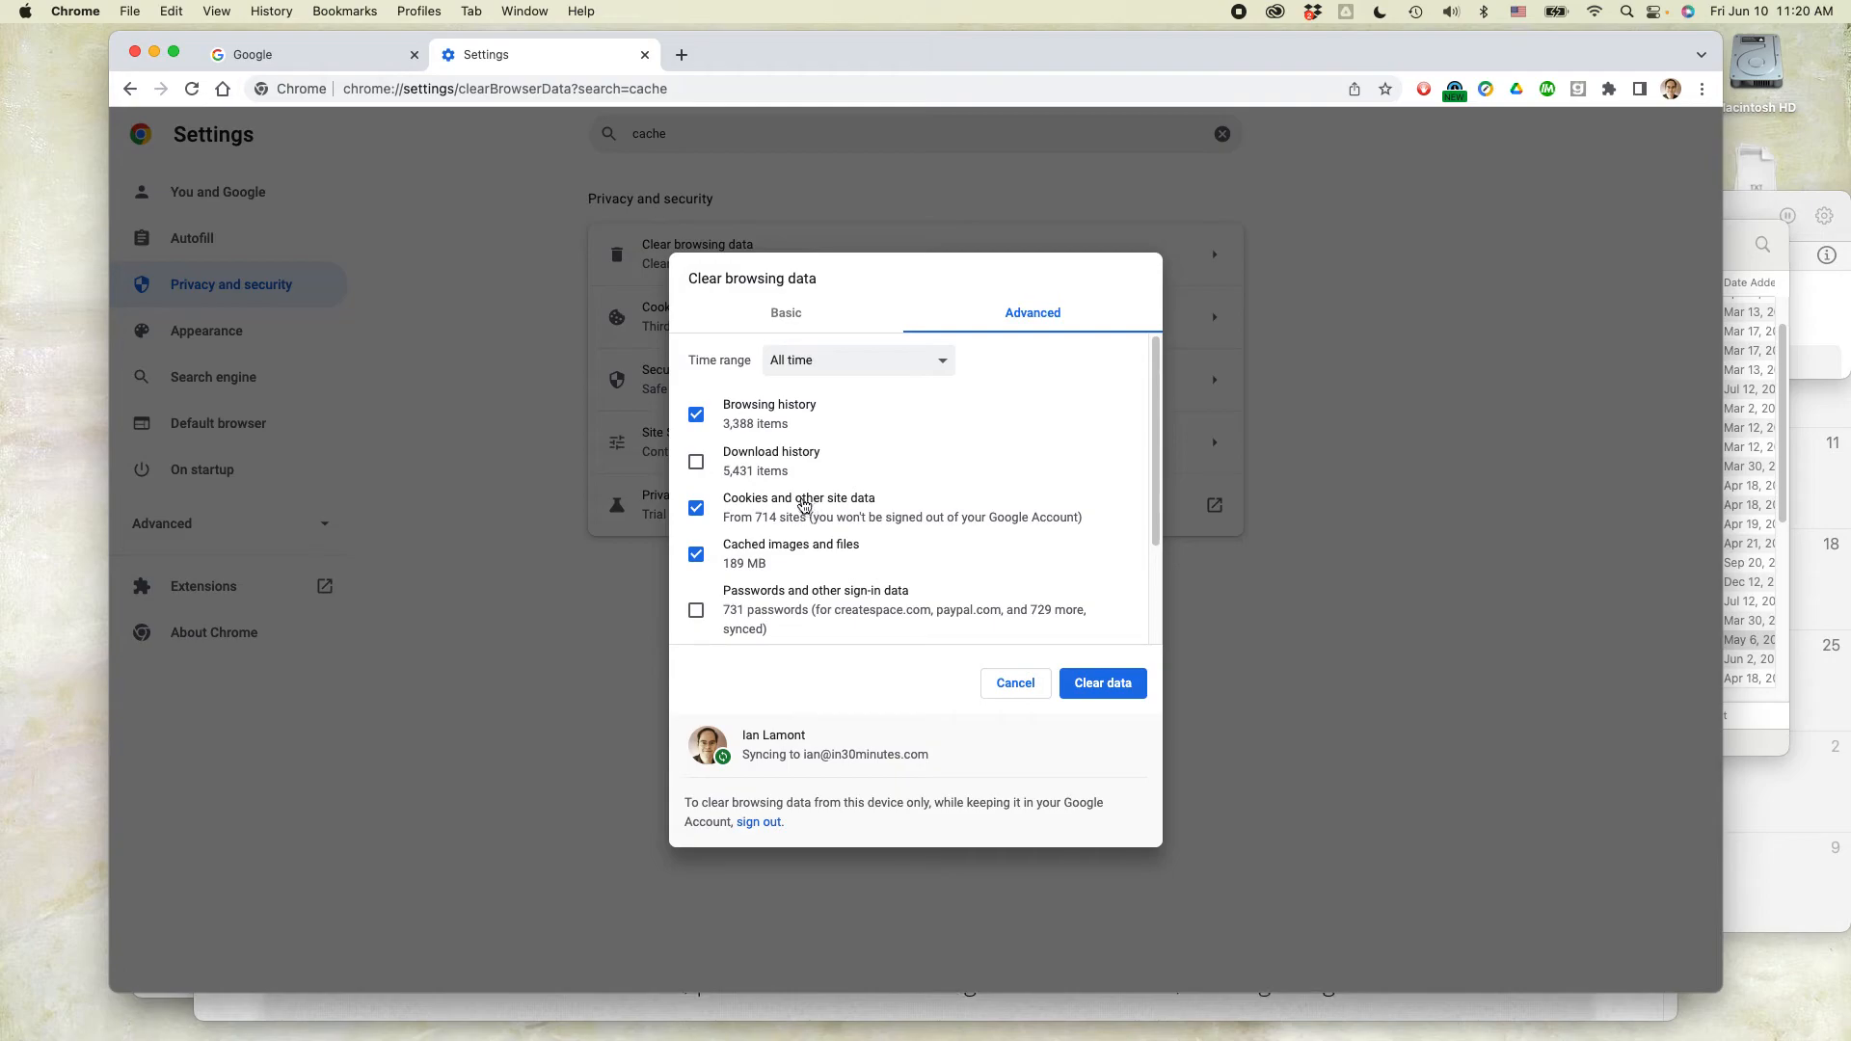
mouse_move(764, 626)
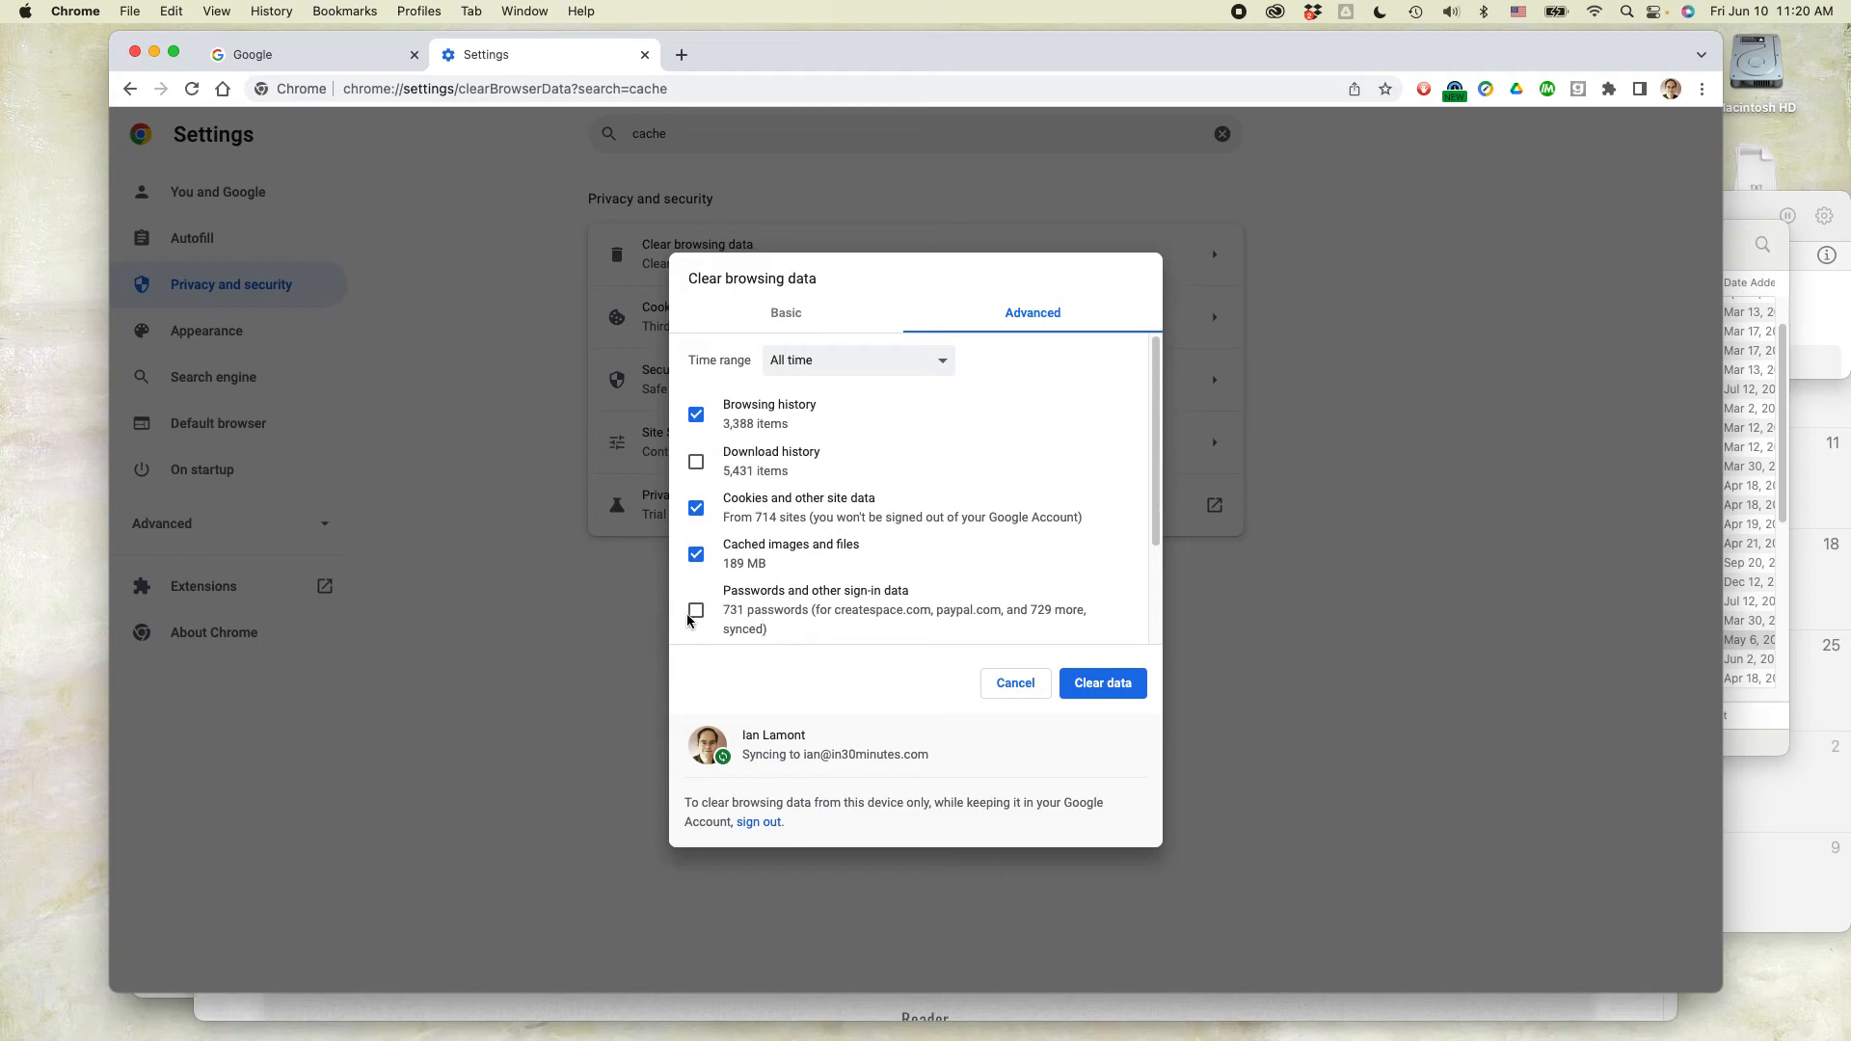
mouse_move(1100, 684)
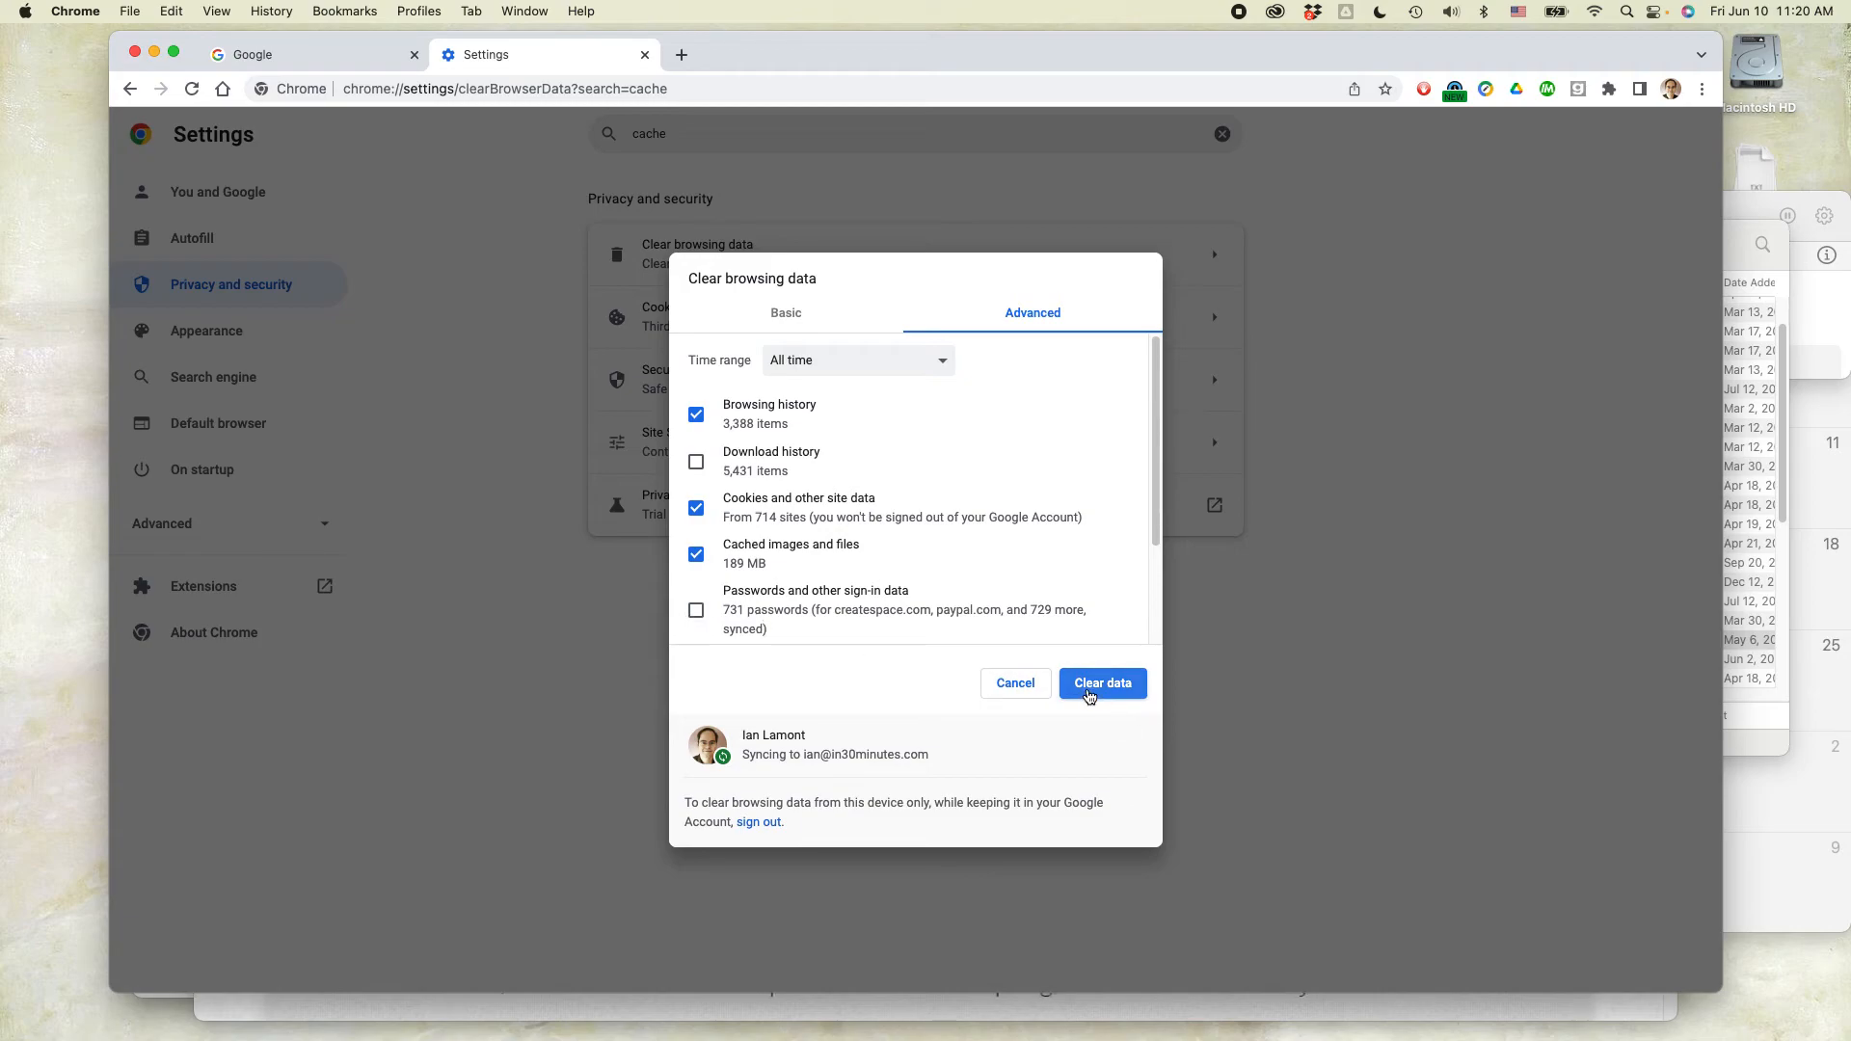
mouse_move(827, 606)
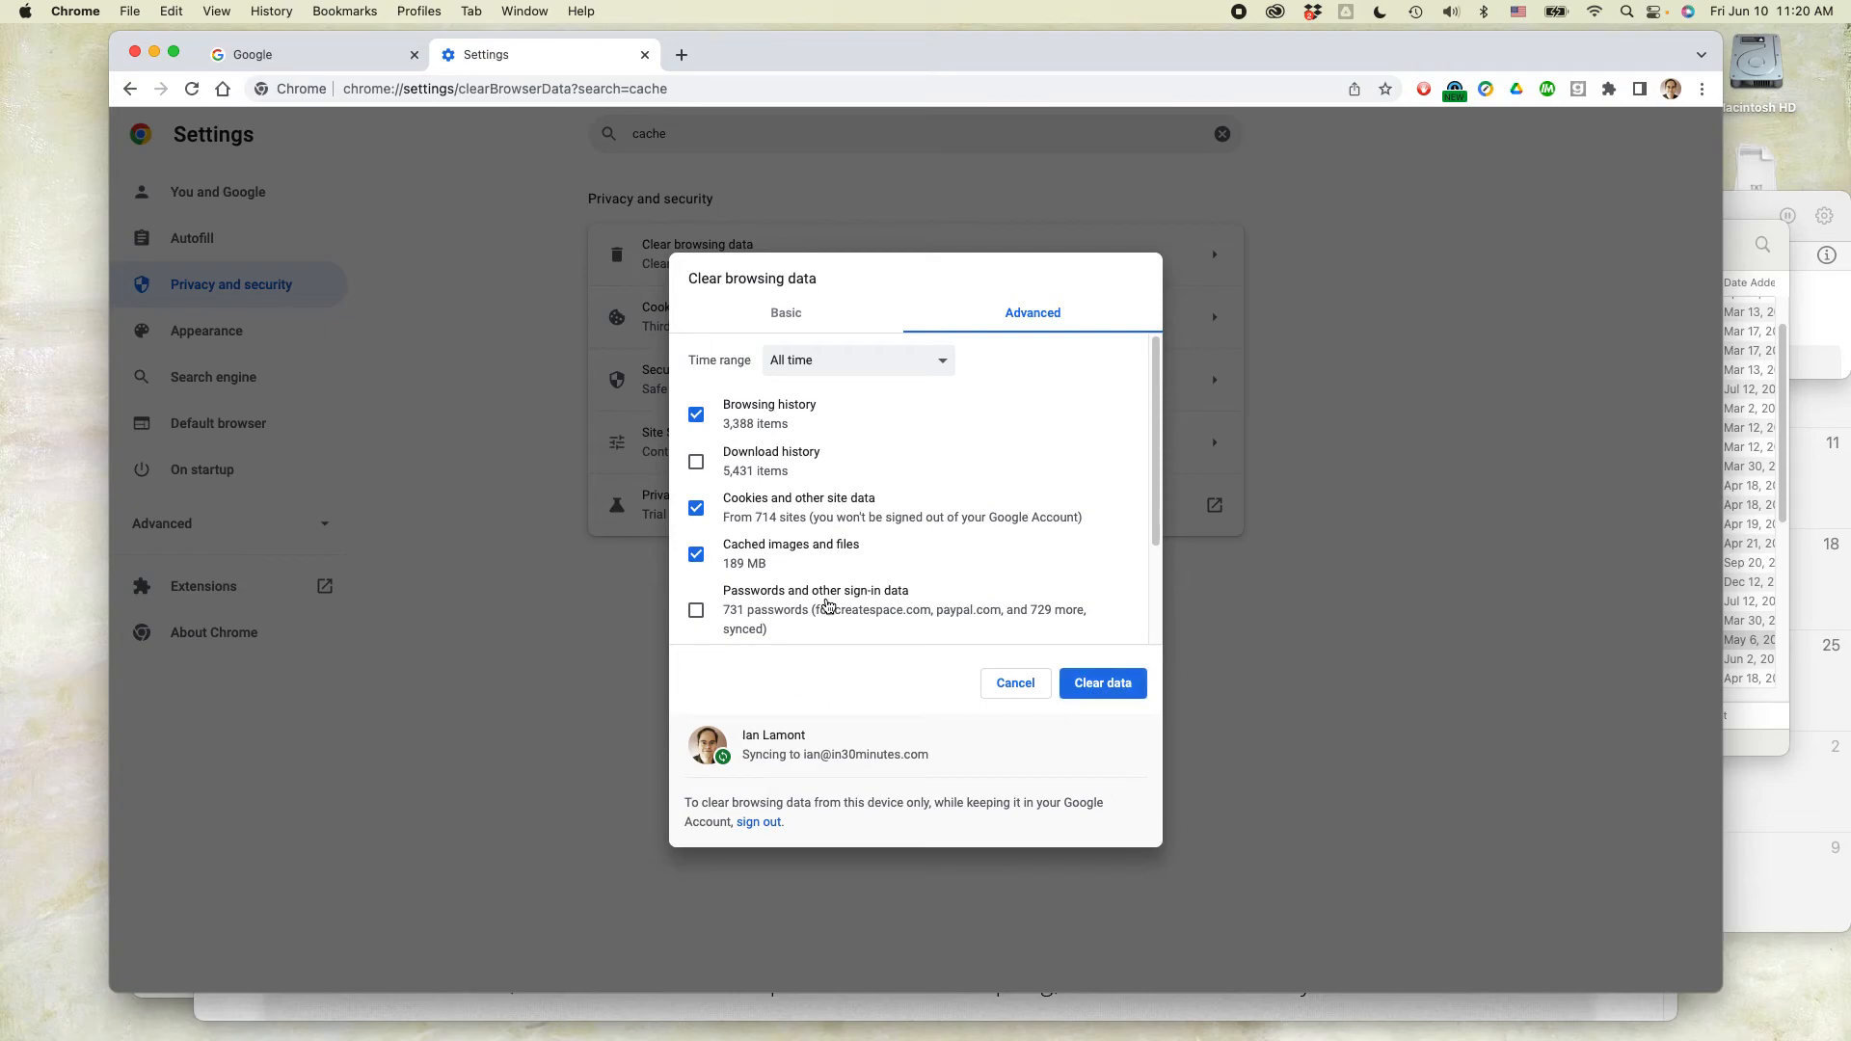
mouse_move(765, 628)
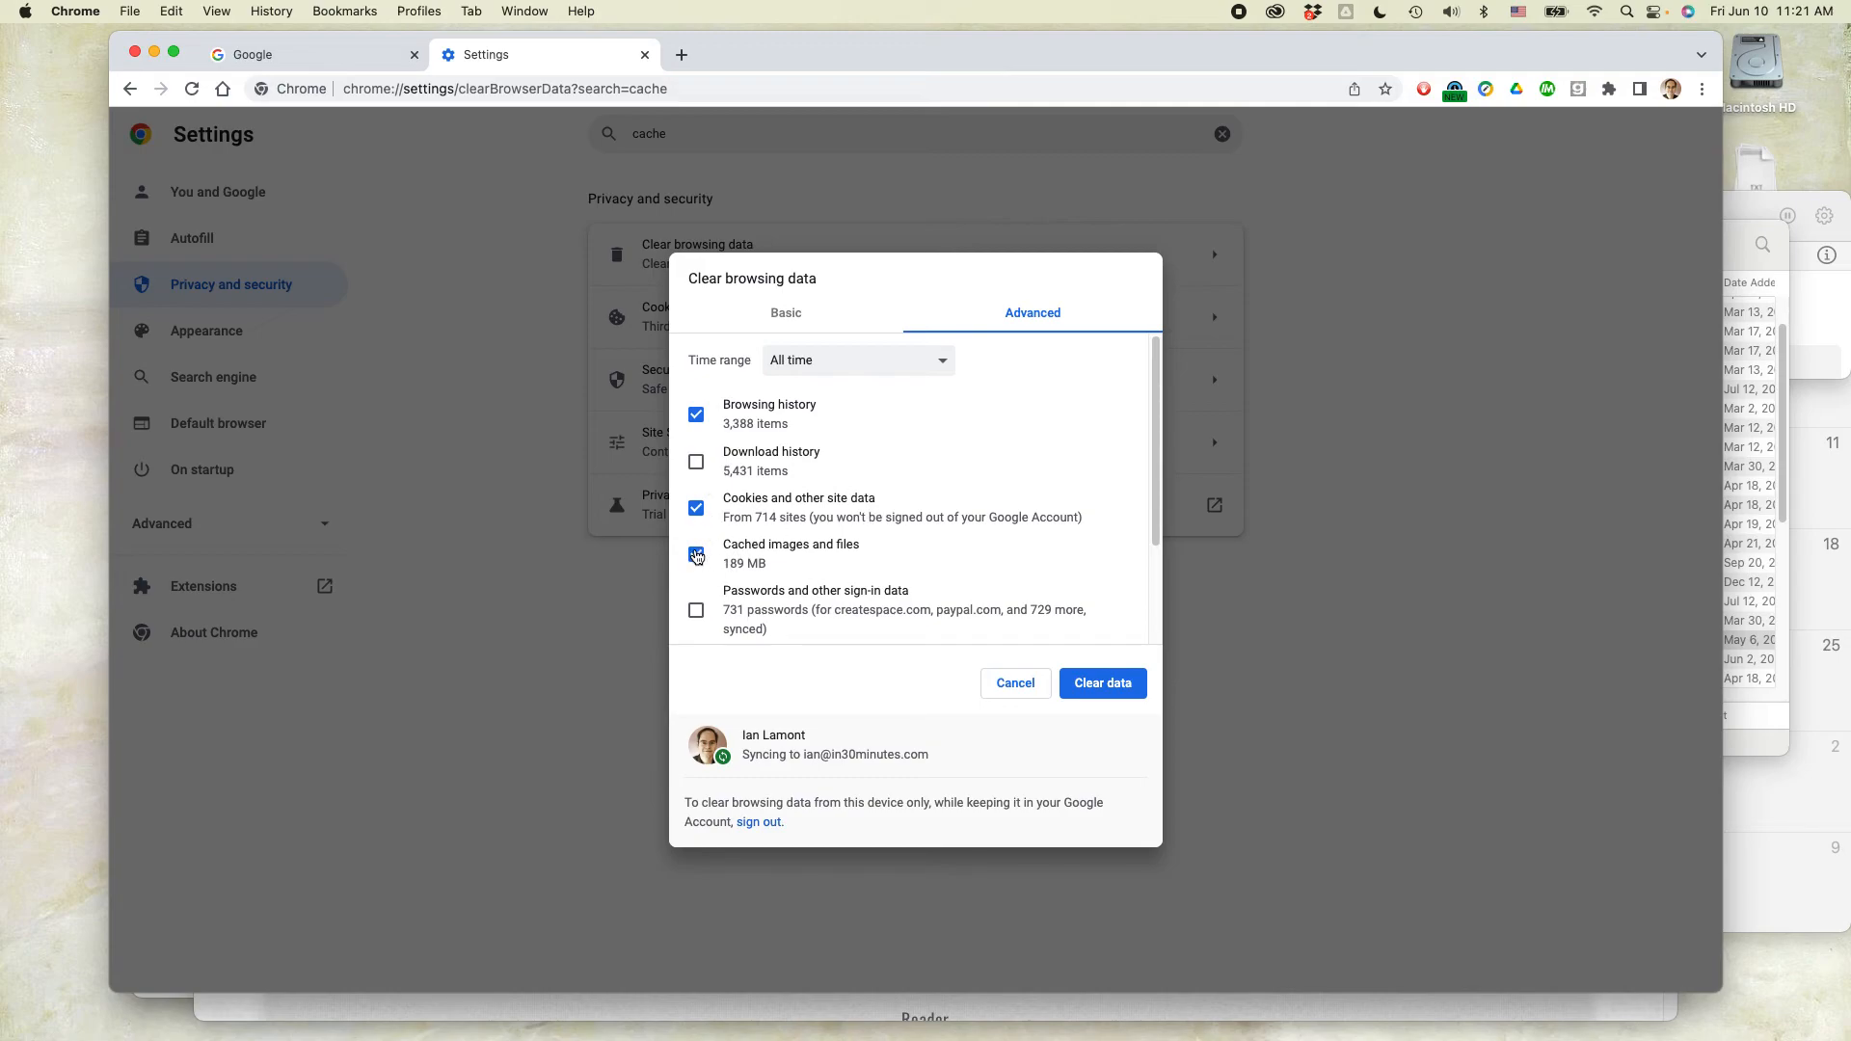
click(695, 556)
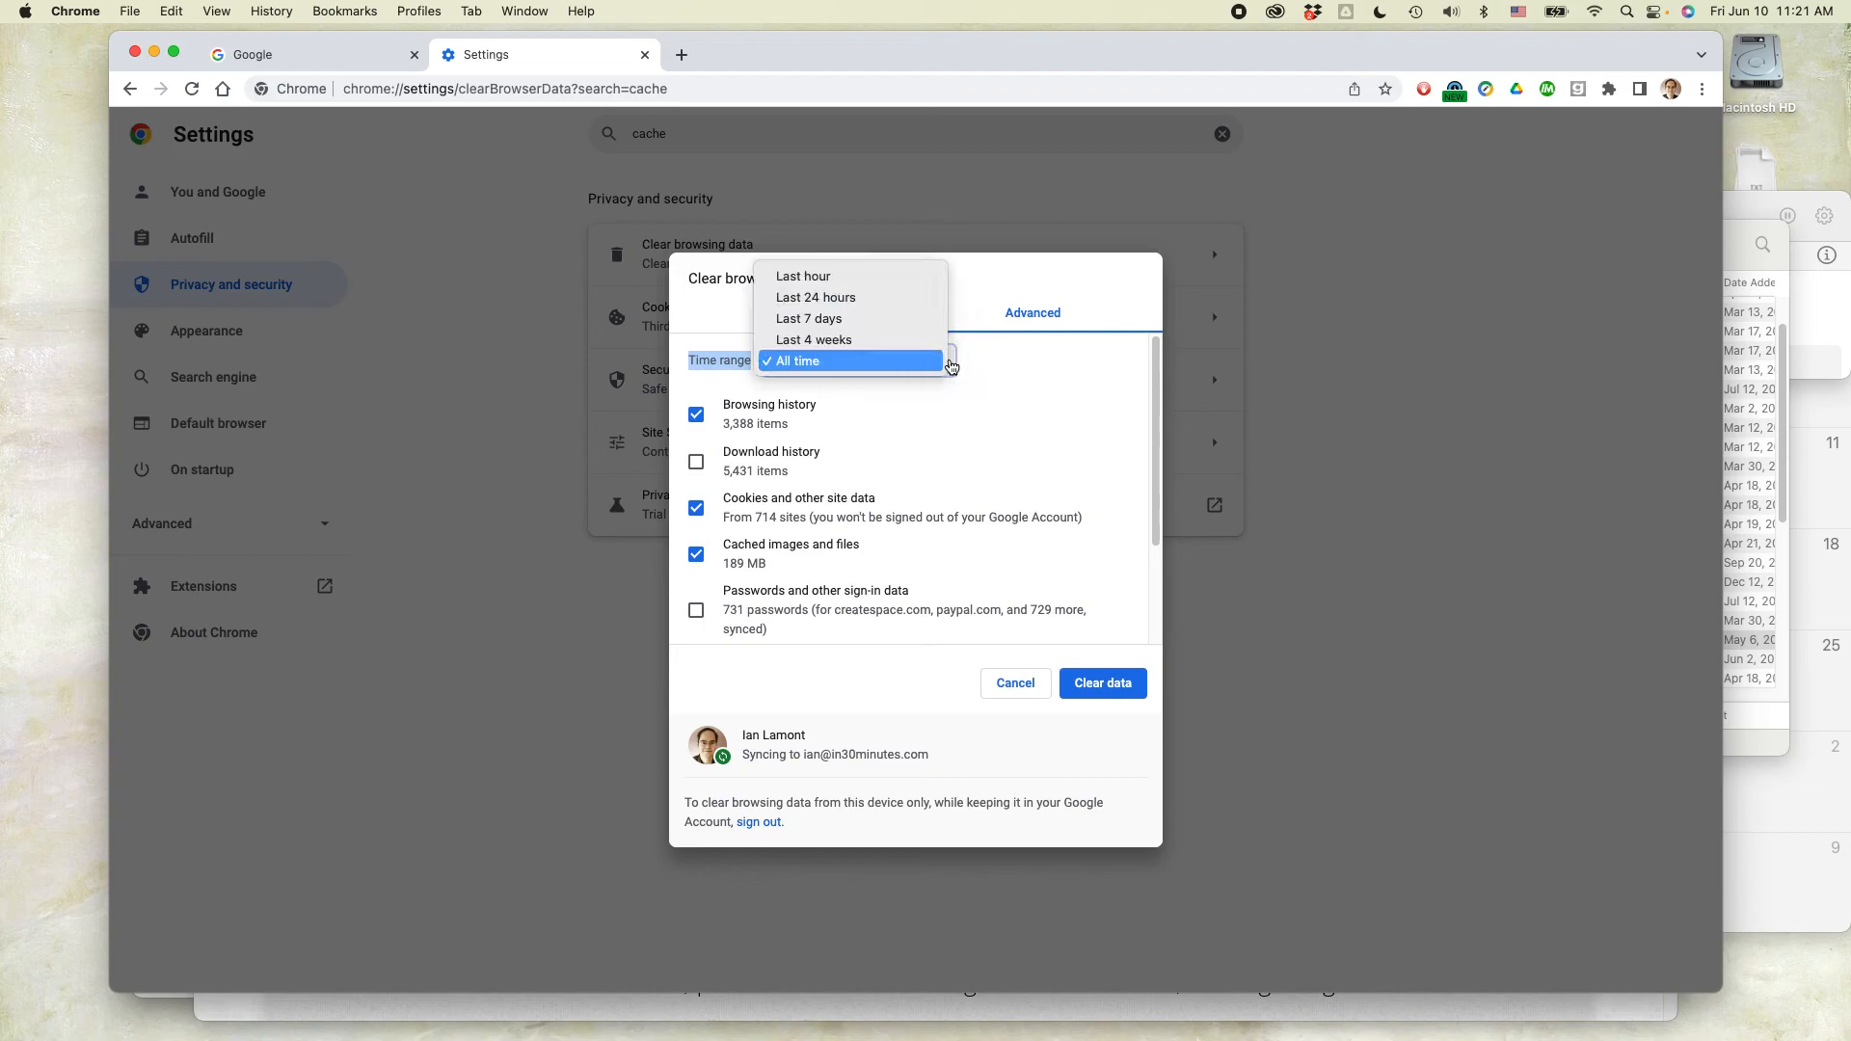
mouse_move(808, 319)
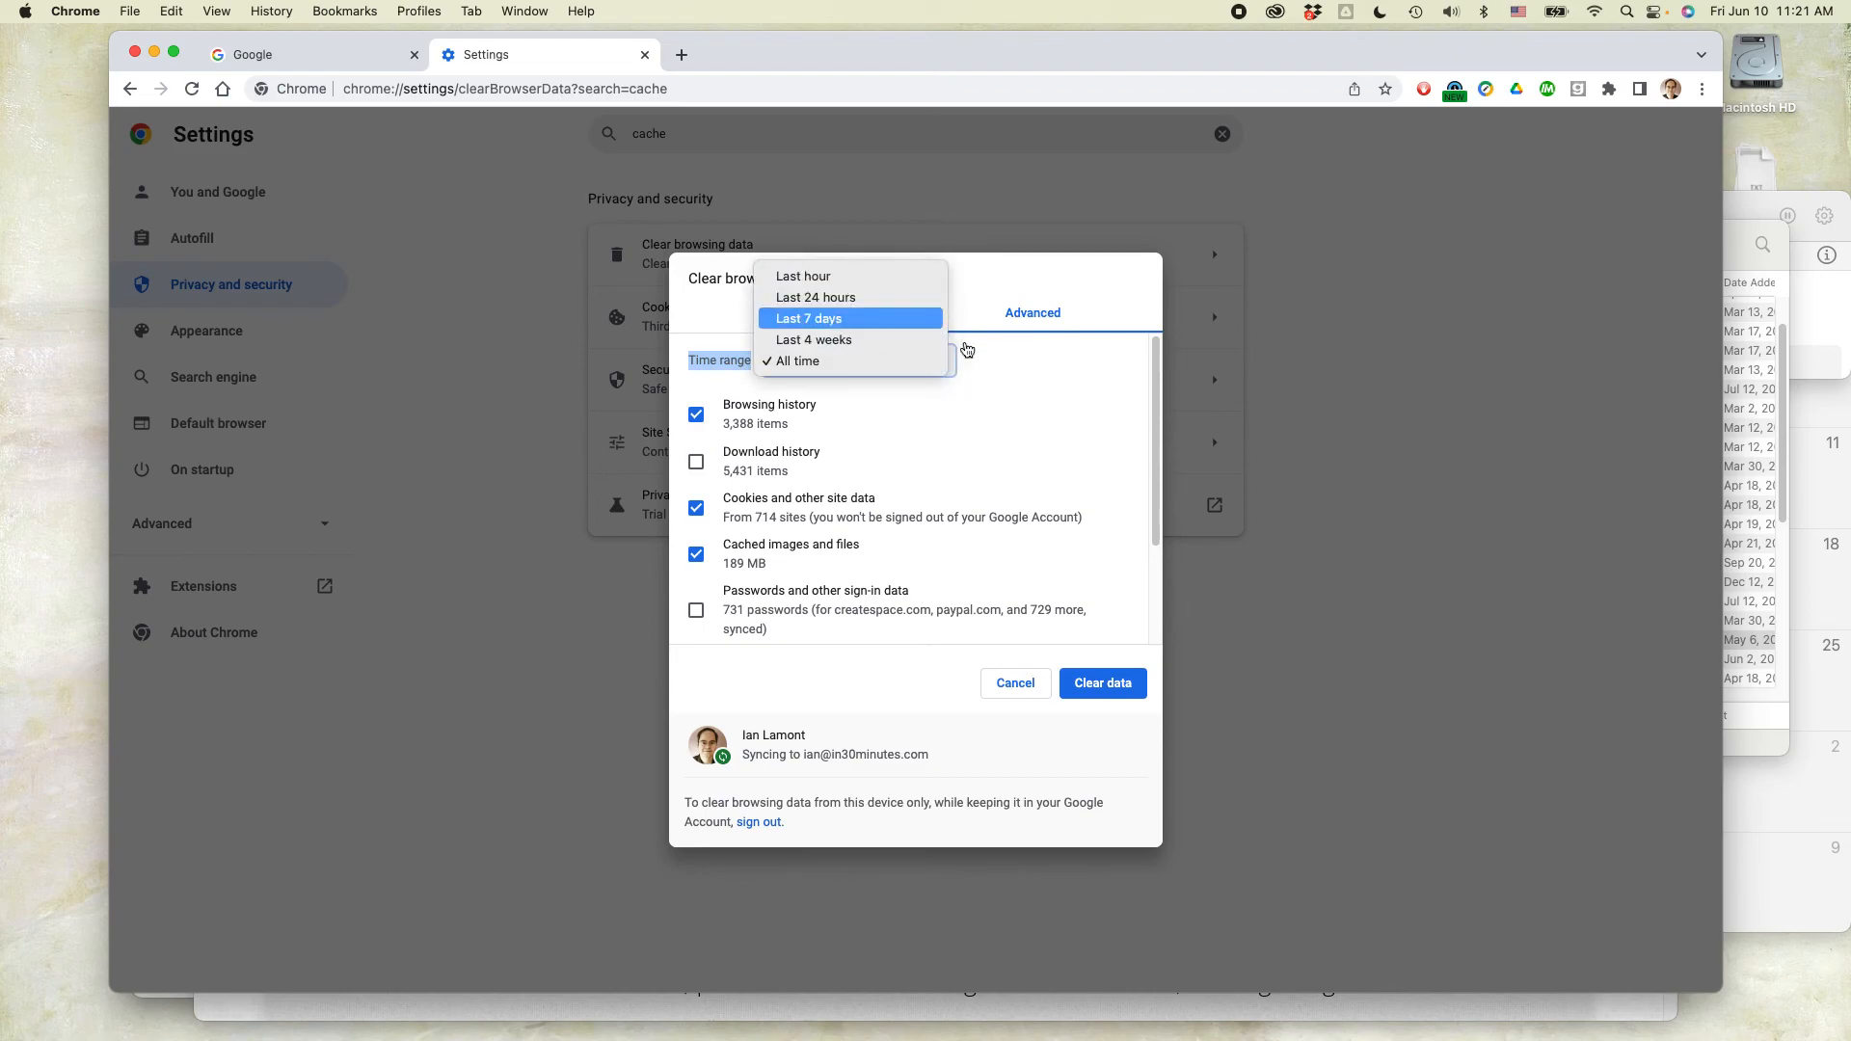
Open the Time range dropdown showing Last hour through All time
click(800, 362)
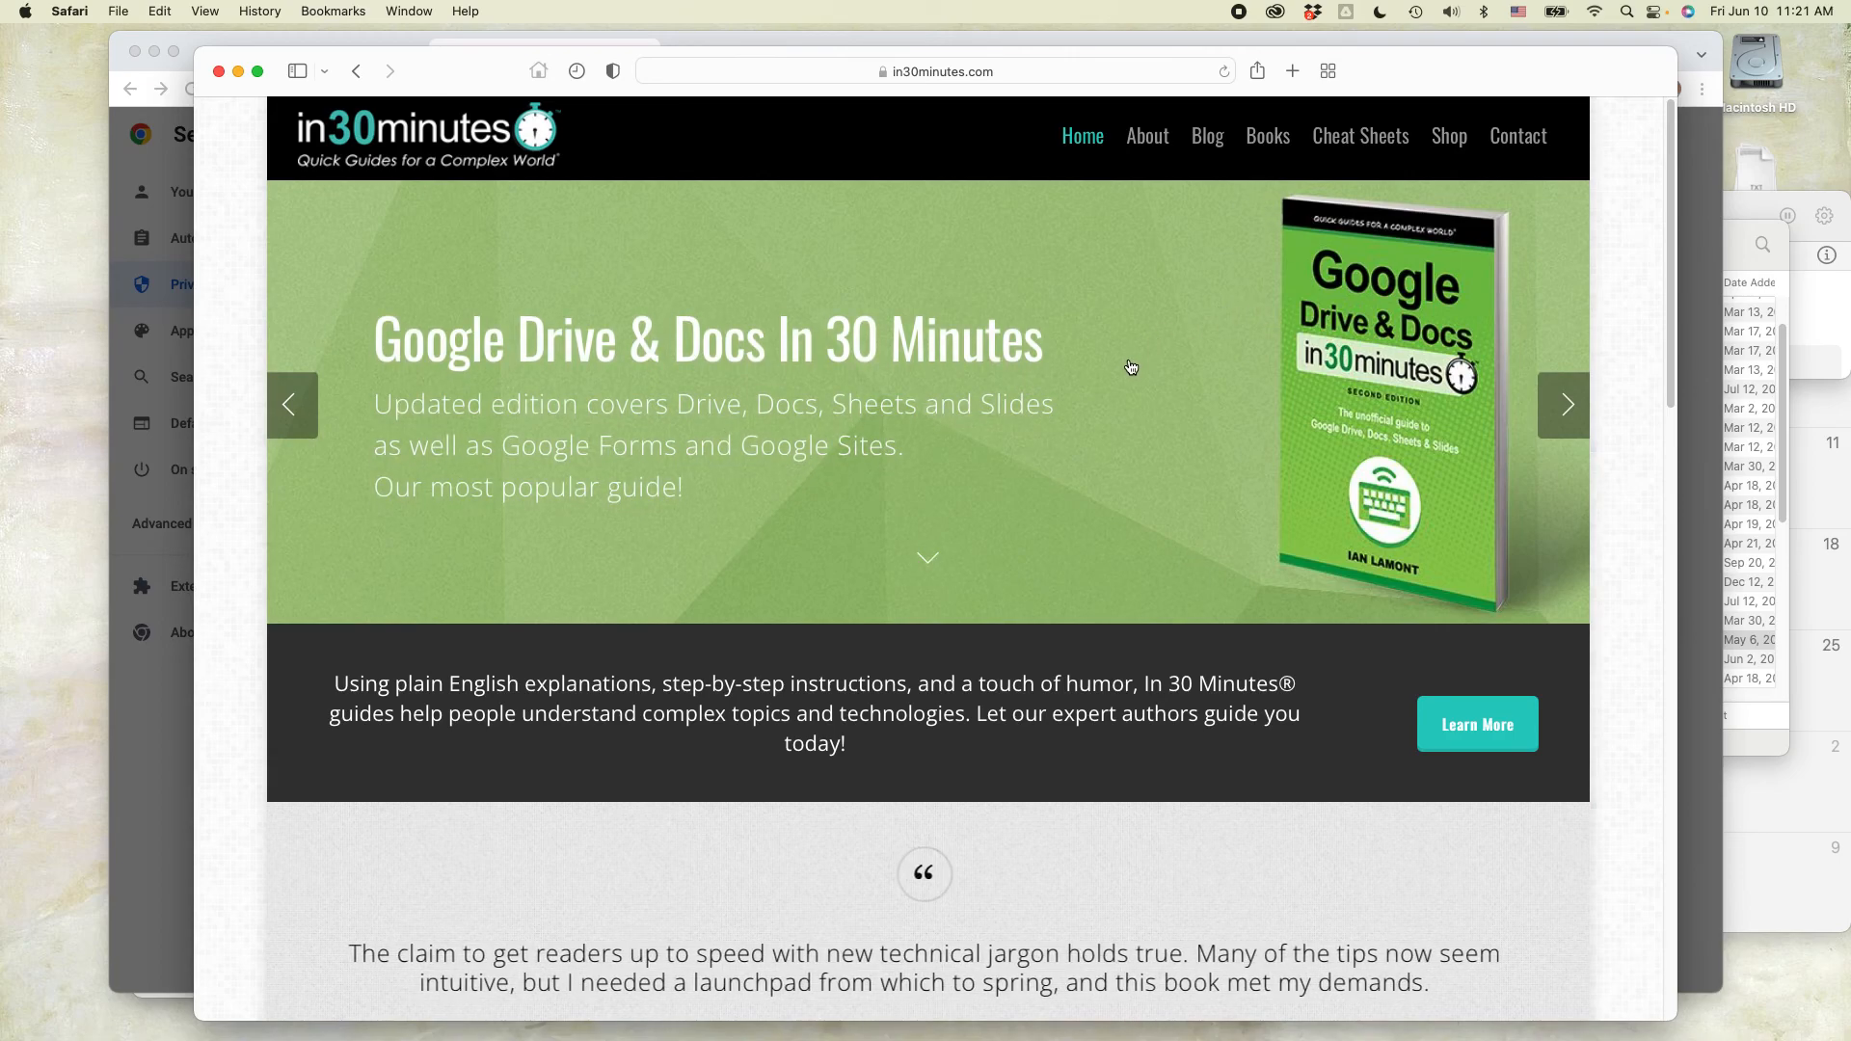
Advance the in30minutes.com carousel to Genealogy Basics In 30 Minutes
click(1563, 405)
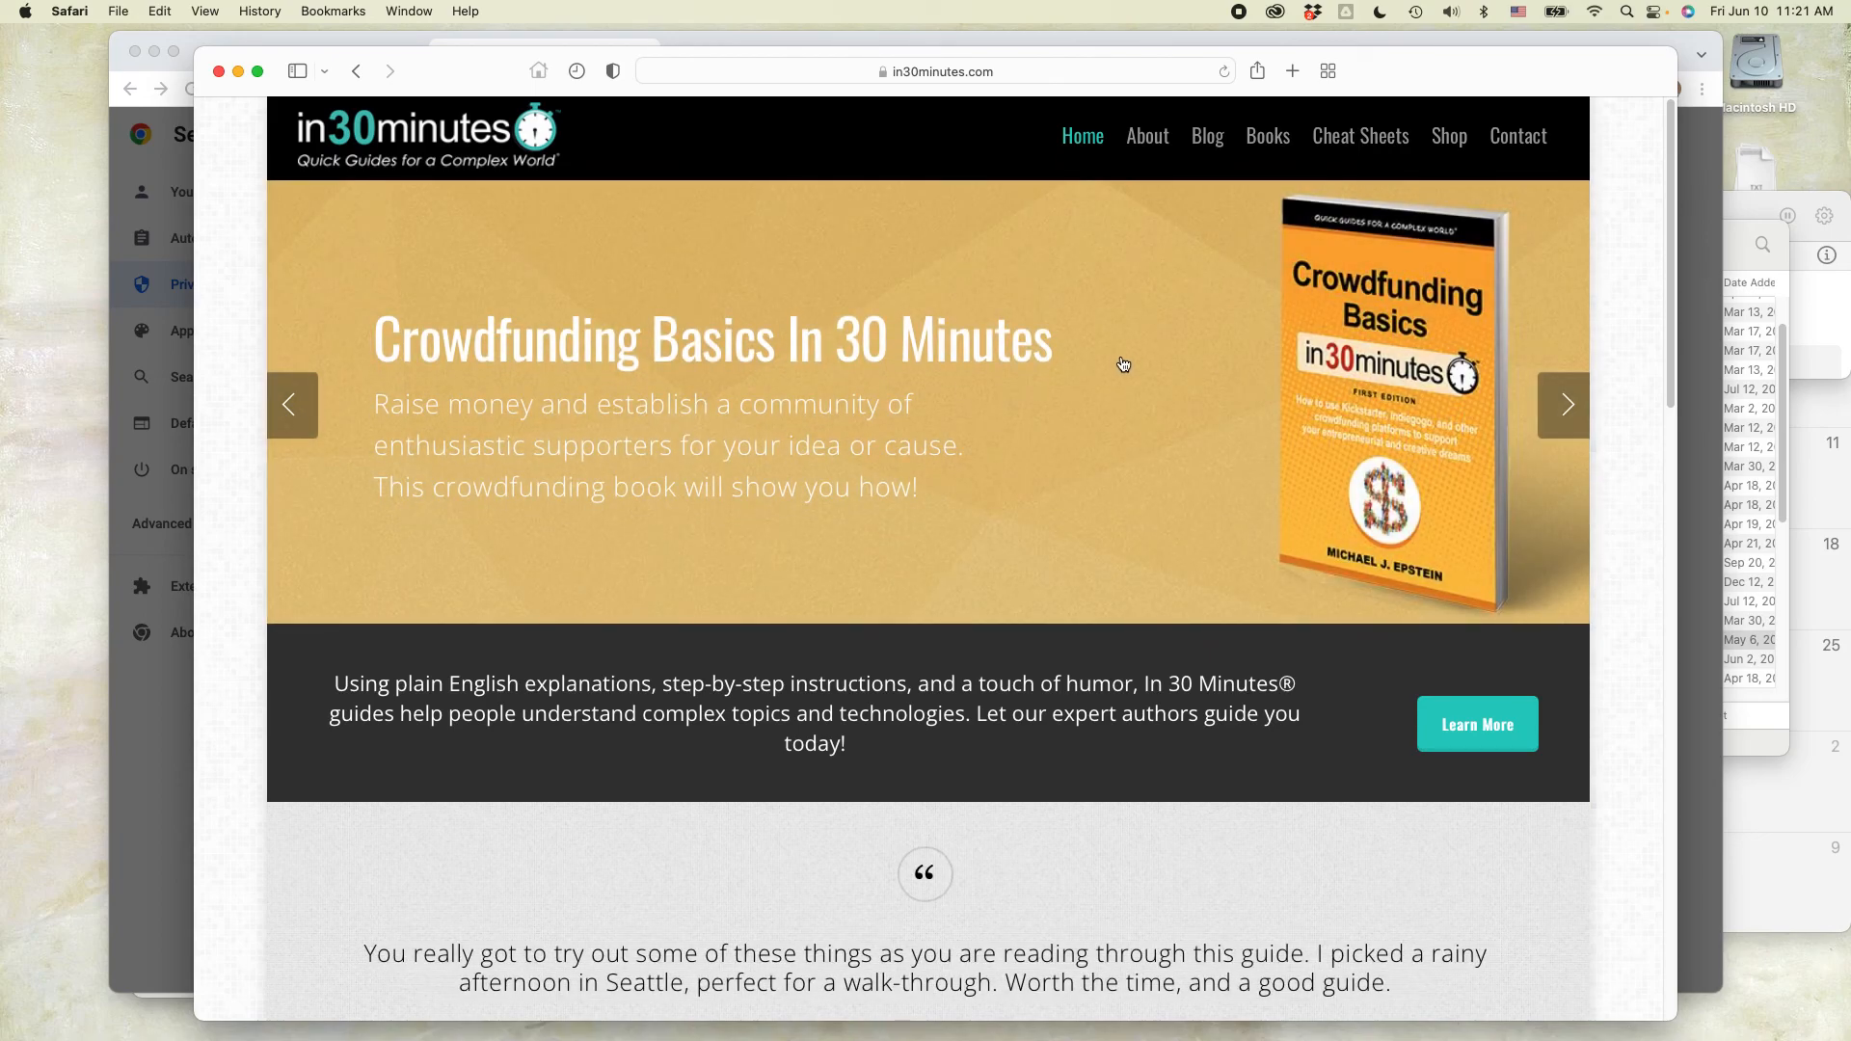
click(1562, 405)
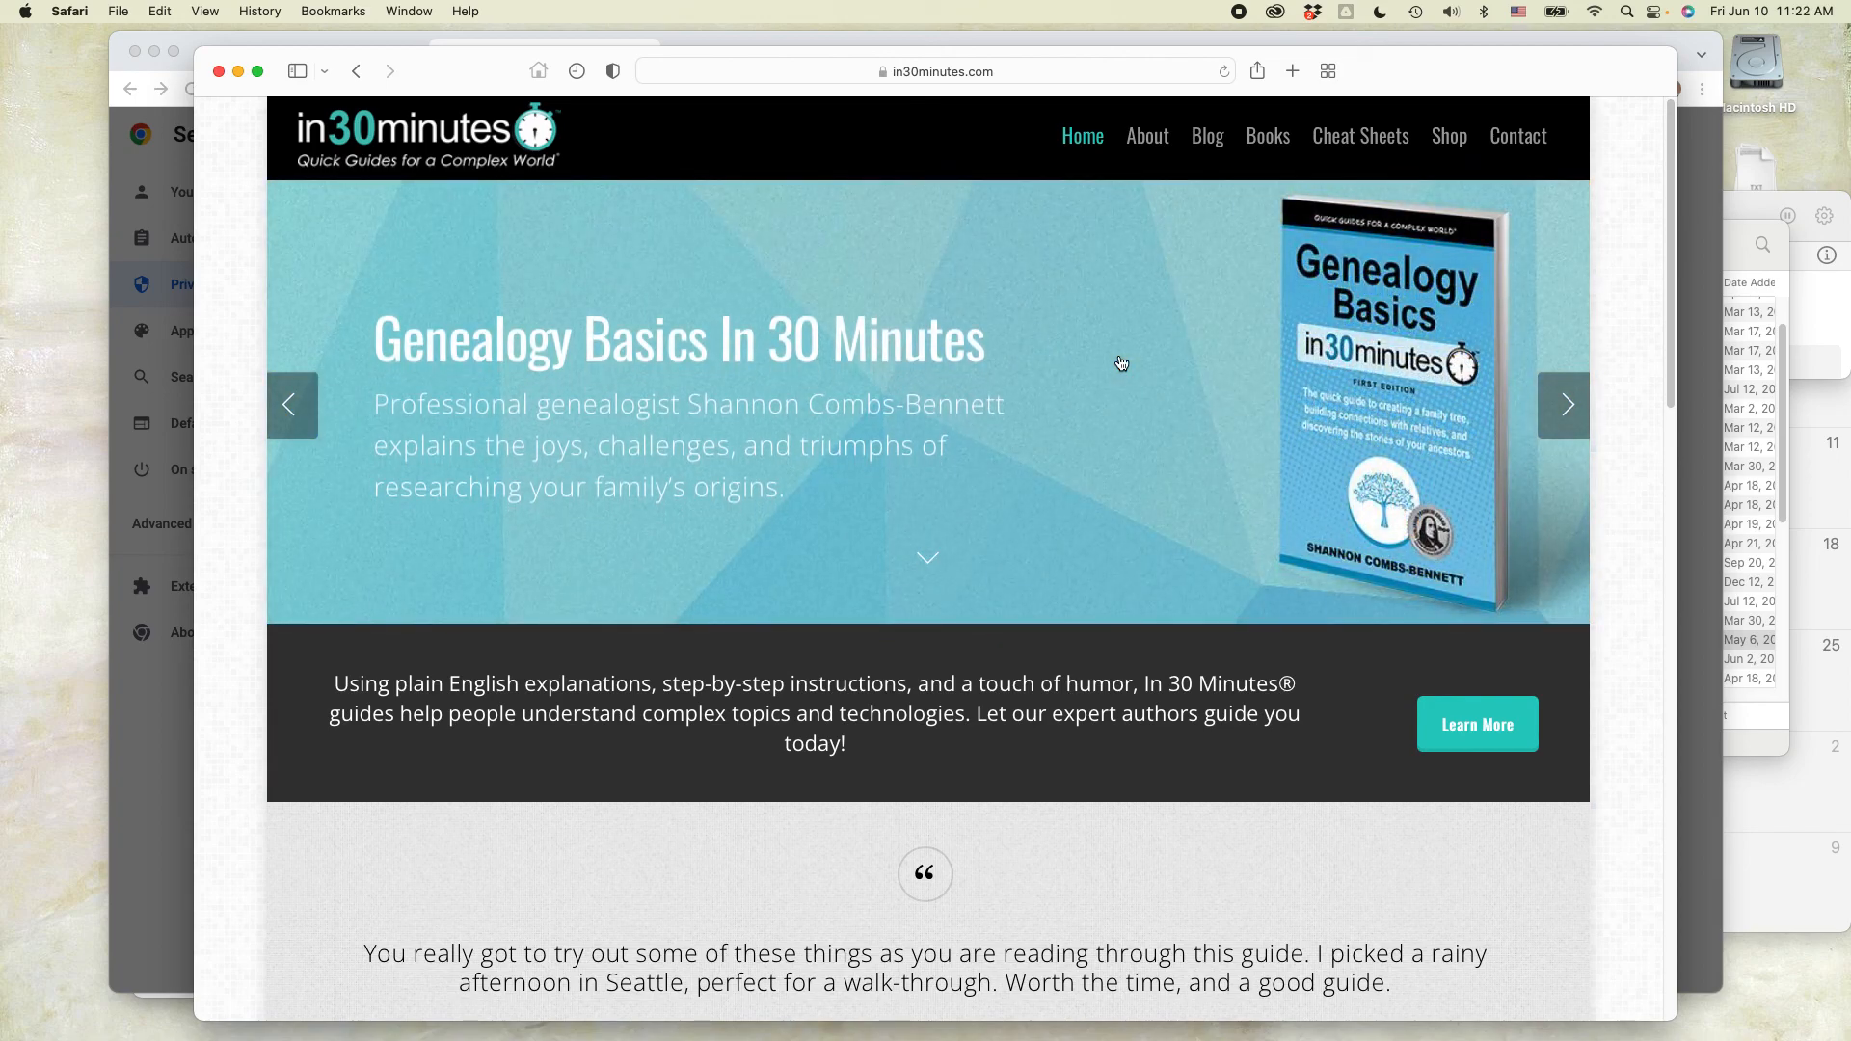